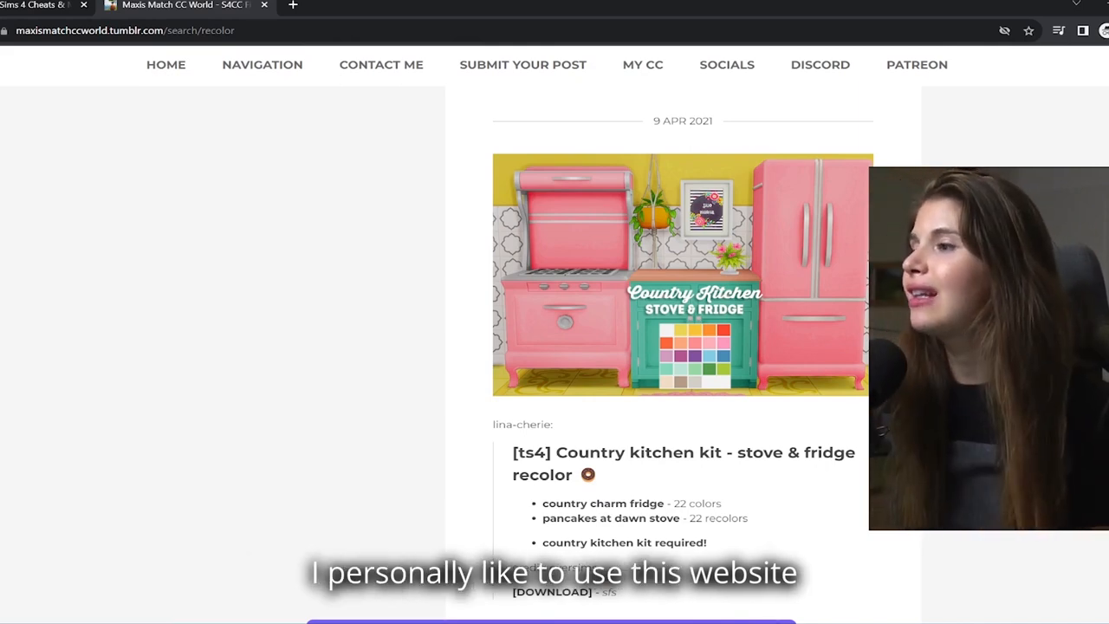
mouse_move(90, 57)
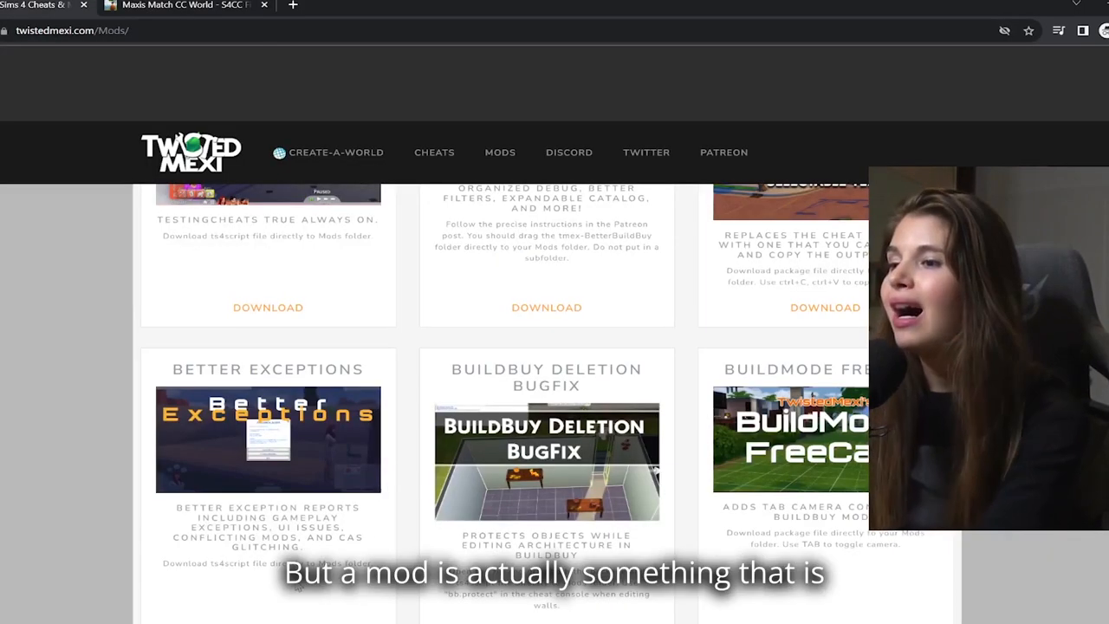
Step: Browse further down the Twisted Mexi mod catalogue, then return to the Maxis Match CC World recolor results
scroll(up, 3)
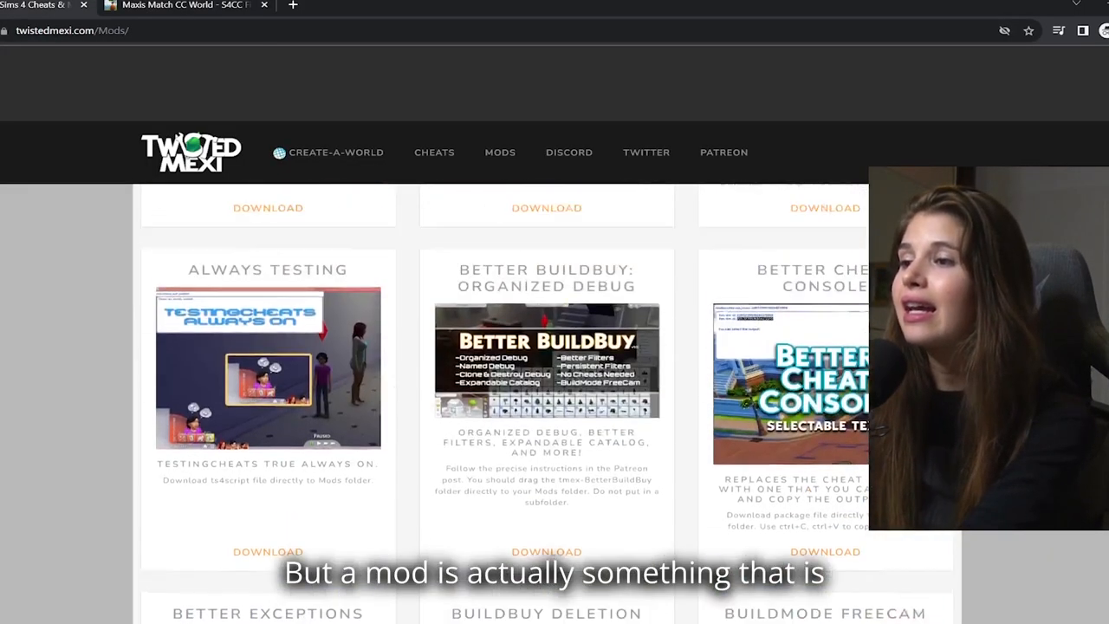
scroll(up, 3)
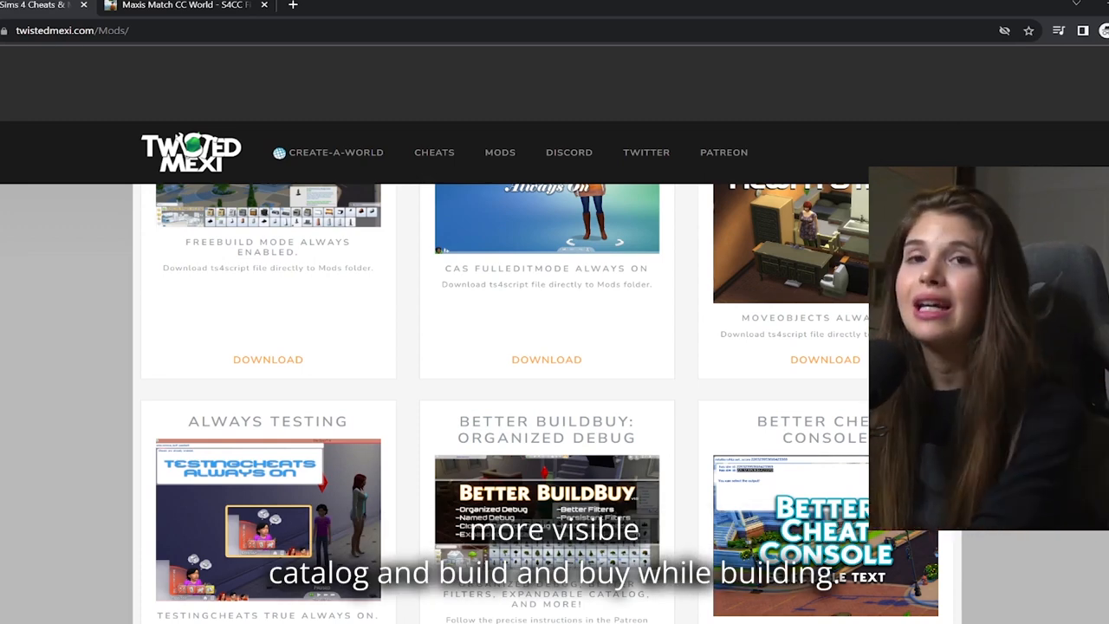
scroll(down, 3)
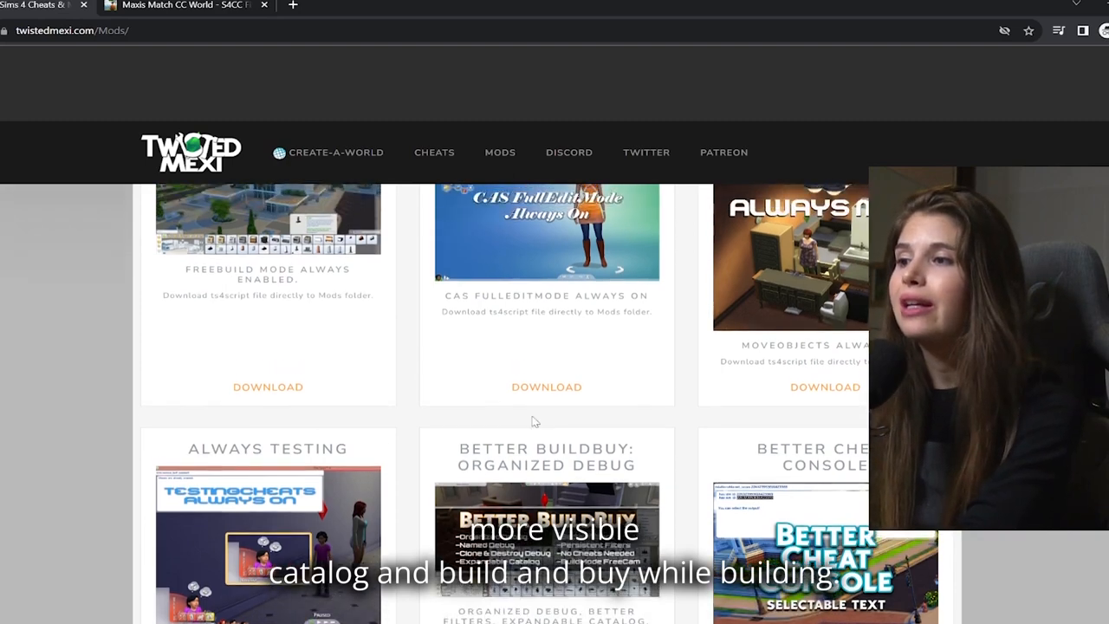
scroll(down, 3)
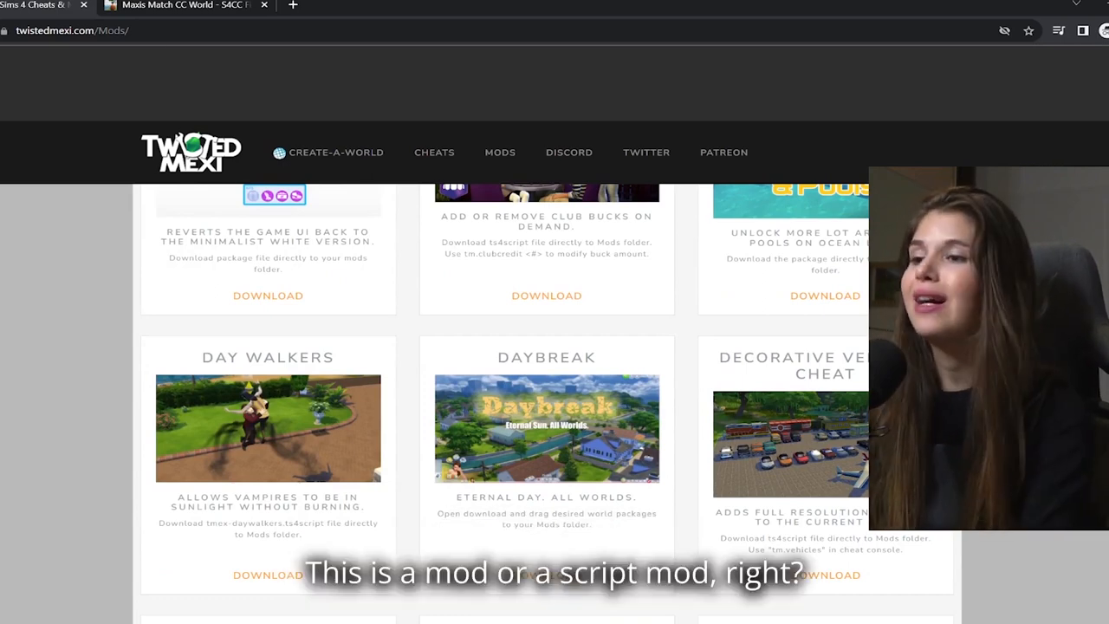
click(182, 6)
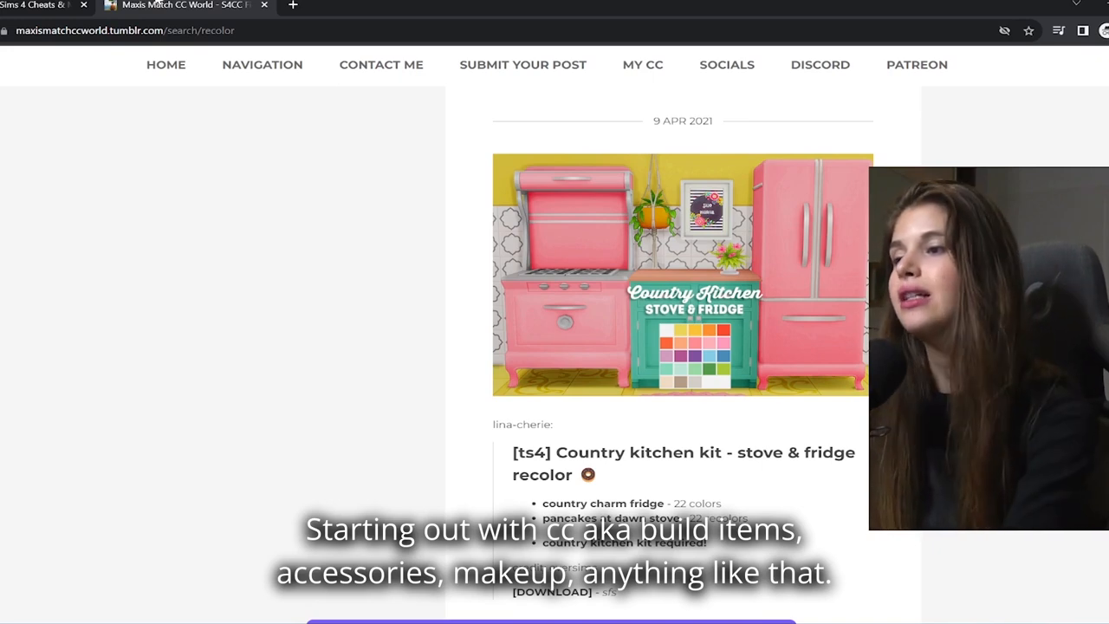
Step: Save the Country Kitchen stove and fridge recolor .rar into Downloads and note its 'kit required' line
scroll(up, 3)
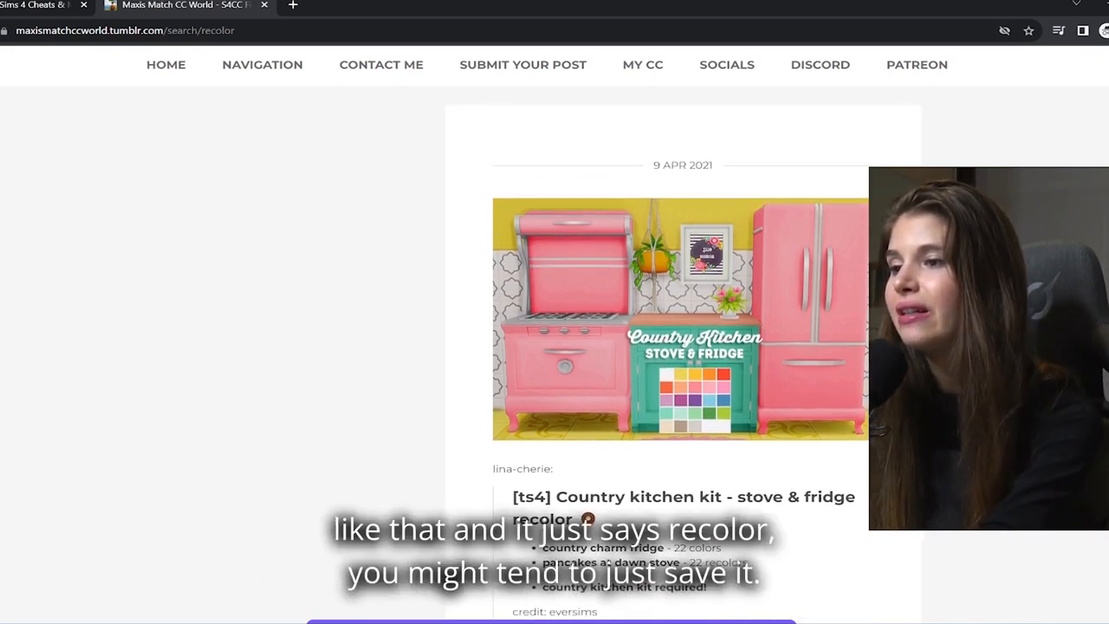
scroll(down, 3)
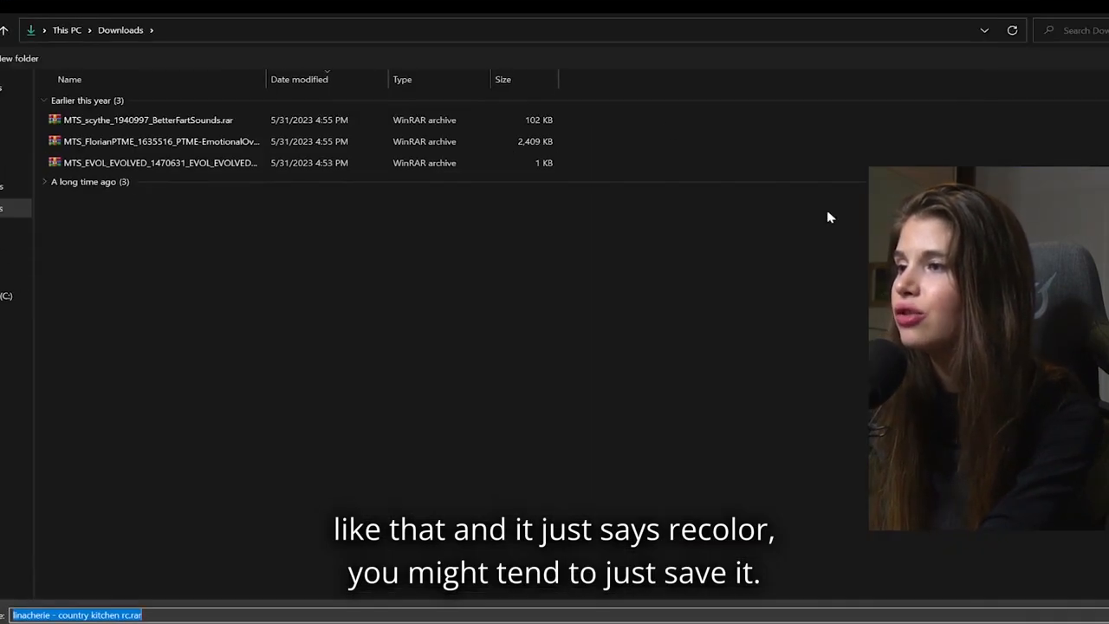
click(364, 6)
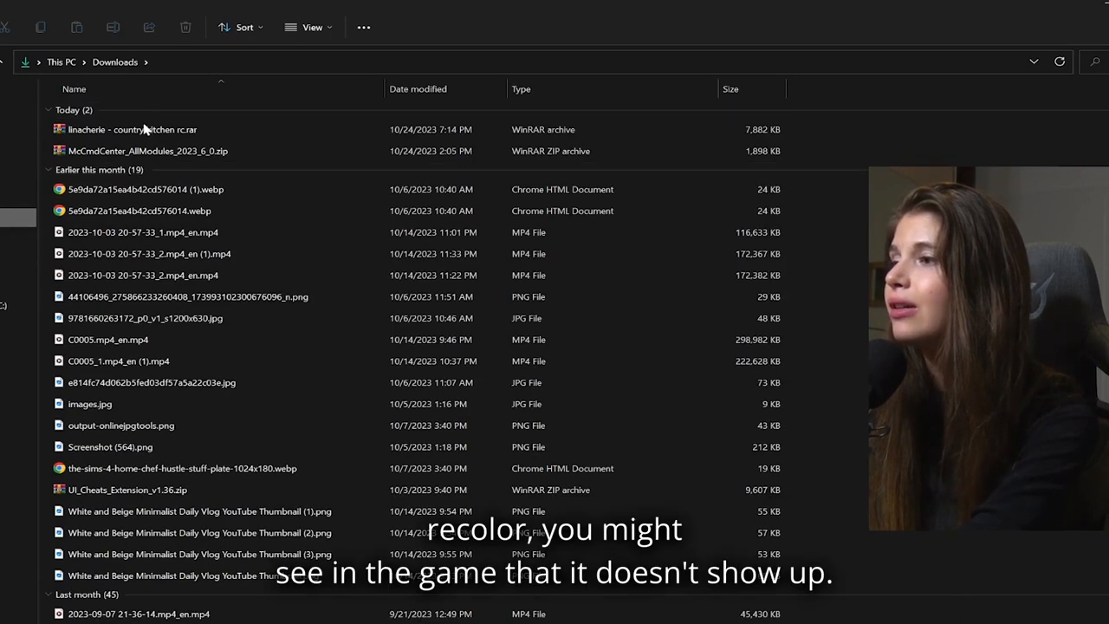
click(182, 5)
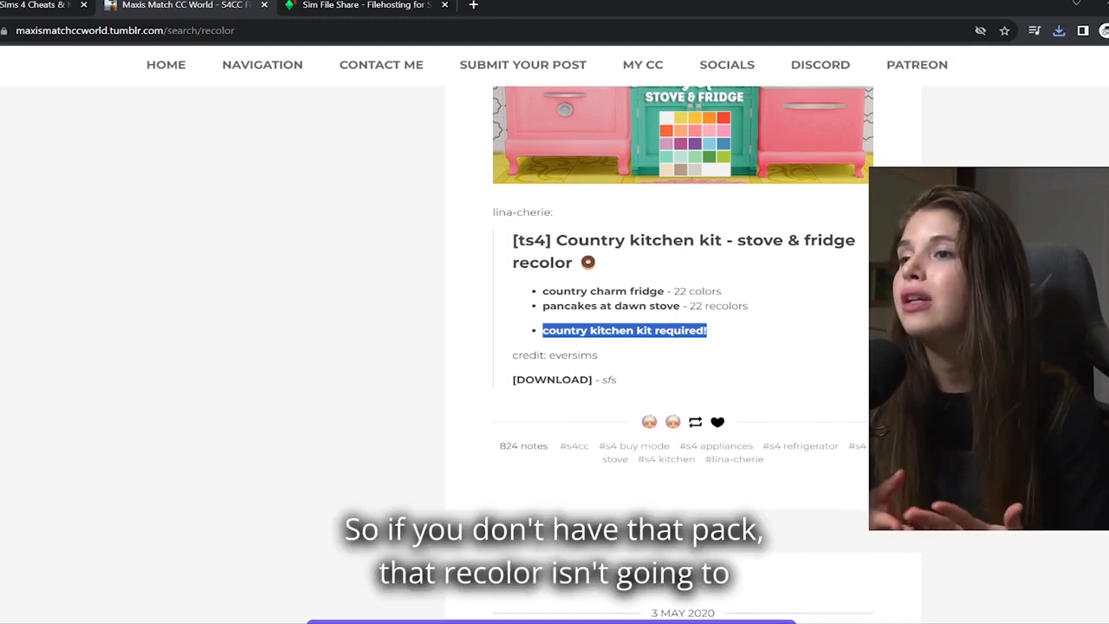
Step: Review the milkshake top recolor post's 'mesh isn't included' note and reach Trillyke's original Milkshake Top page on TSR
scroll(down, 3)
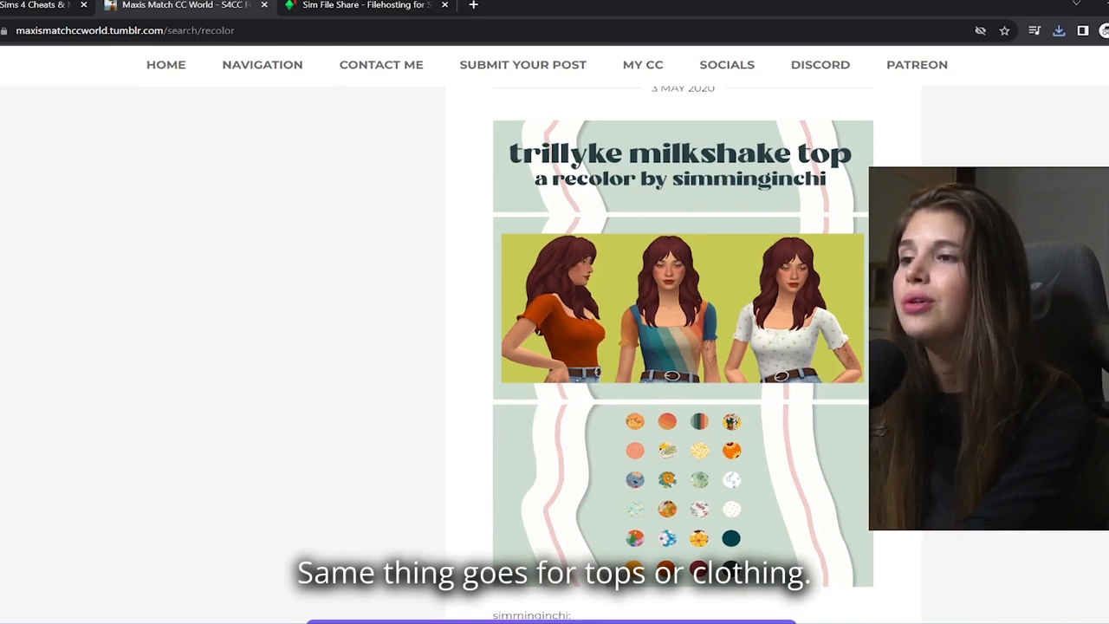
scroll(down, 3)
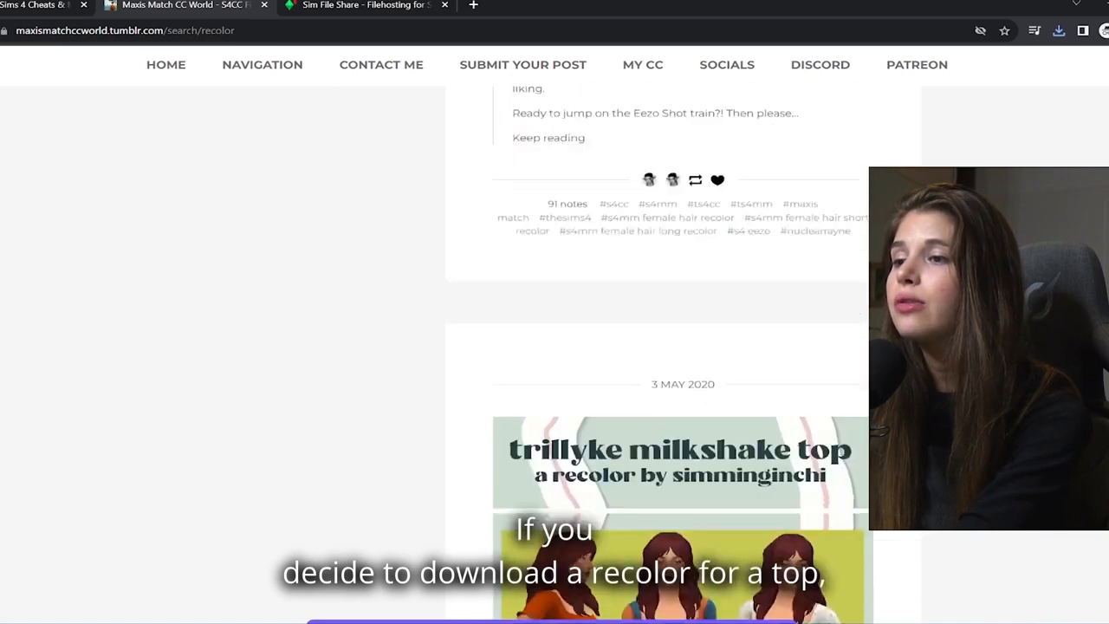
scroll(down, 3)
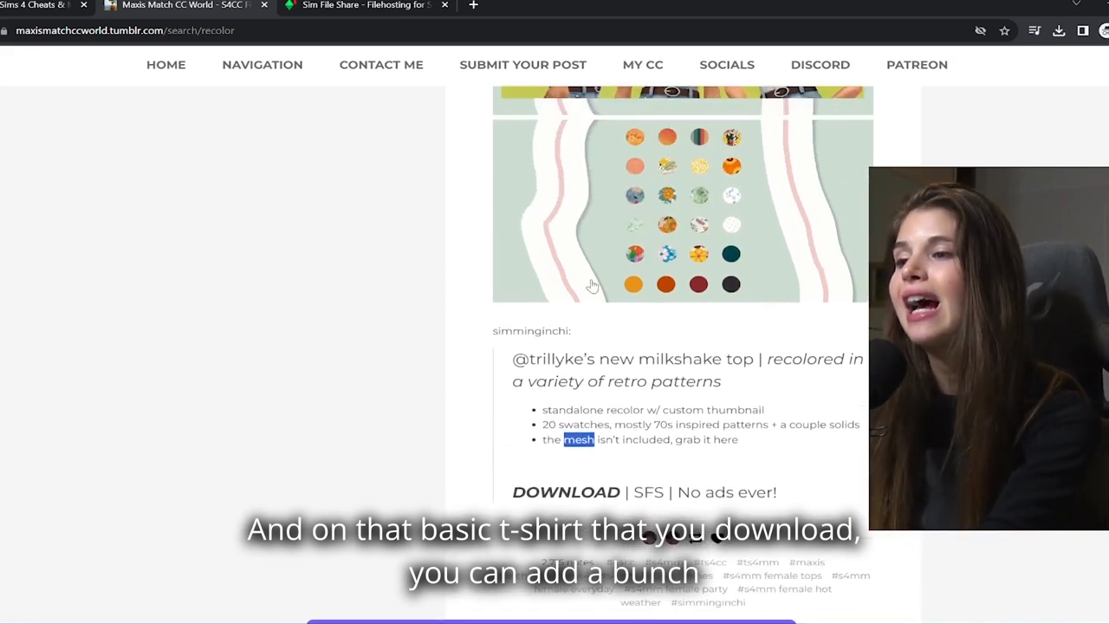
scroll(up, 3)
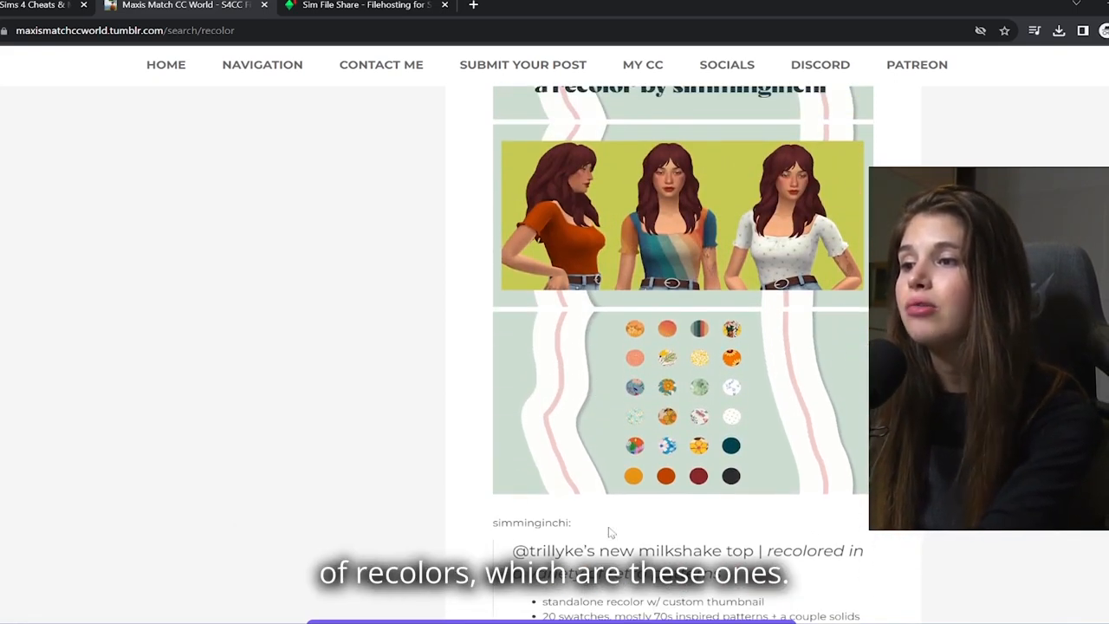
scroll(down, 3)
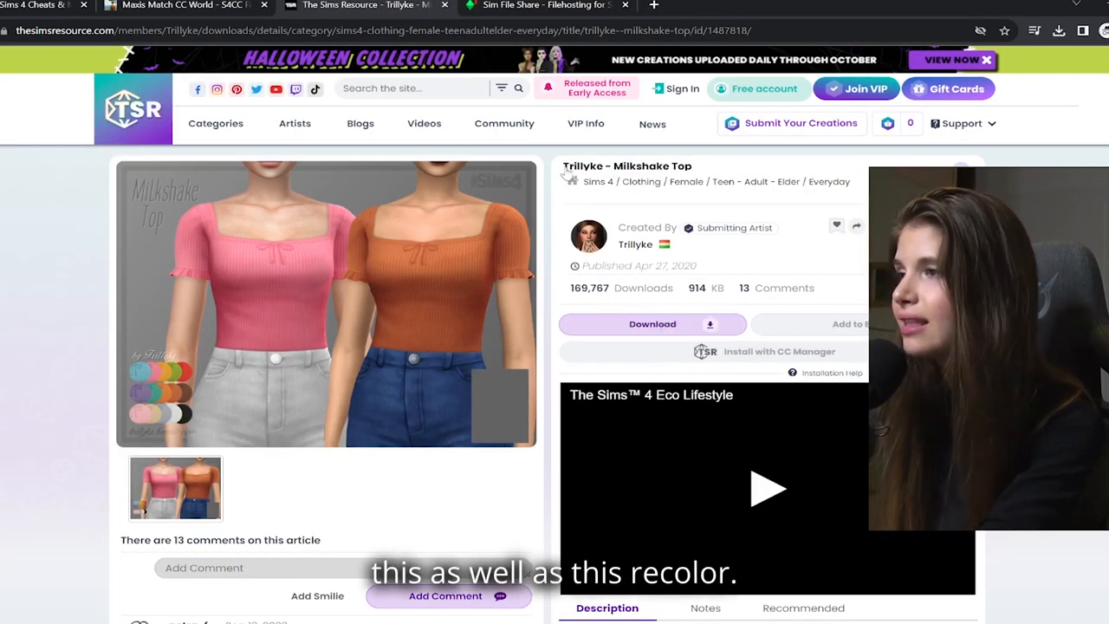
Step: Compare the recolor post with the TSR Milkshake Top mesh page and grab its download
click(182, 6)
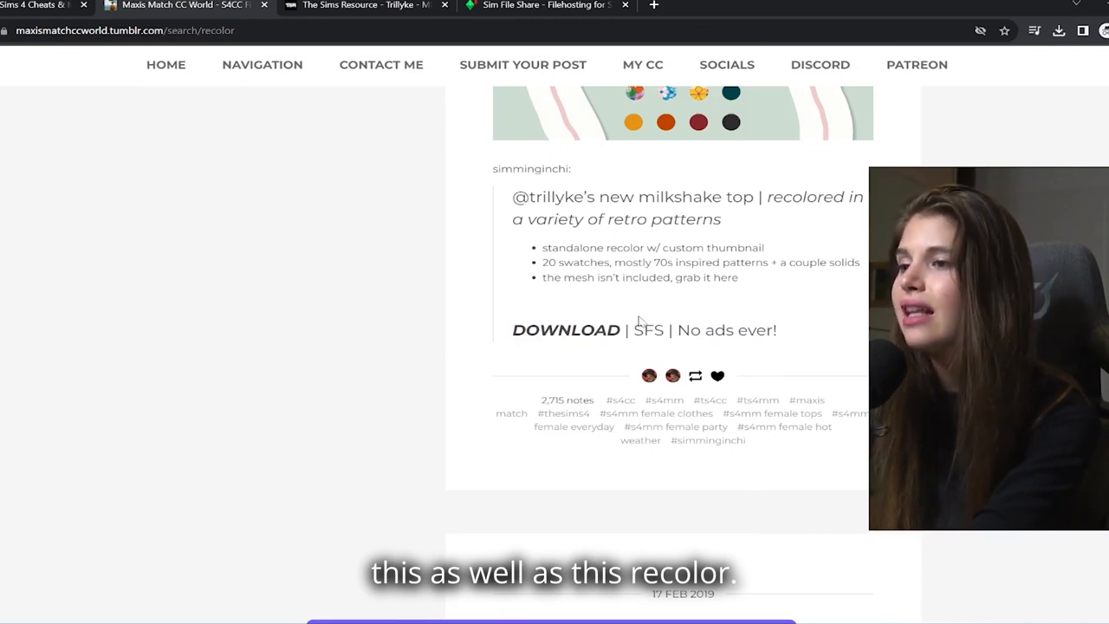
scroll(up, 3)
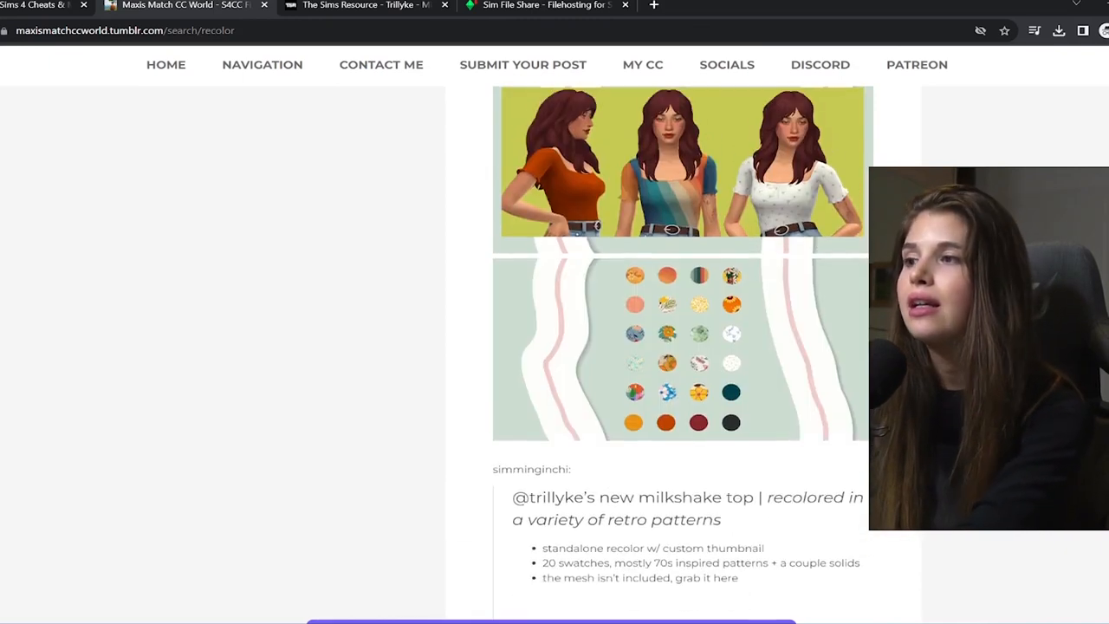
click(364, 5)
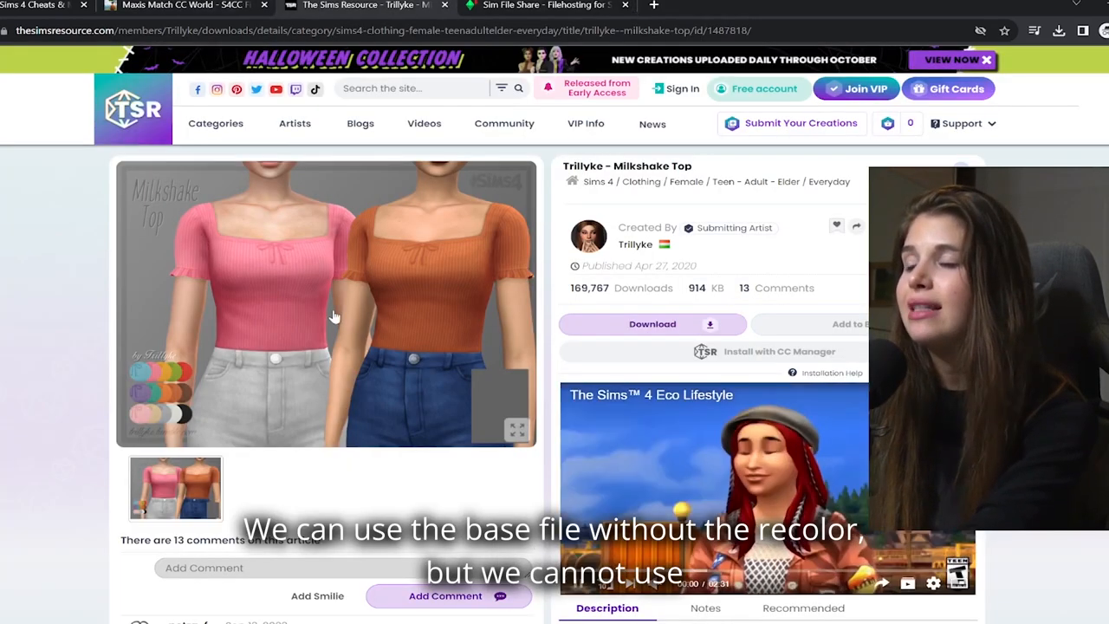
click(182, 6)
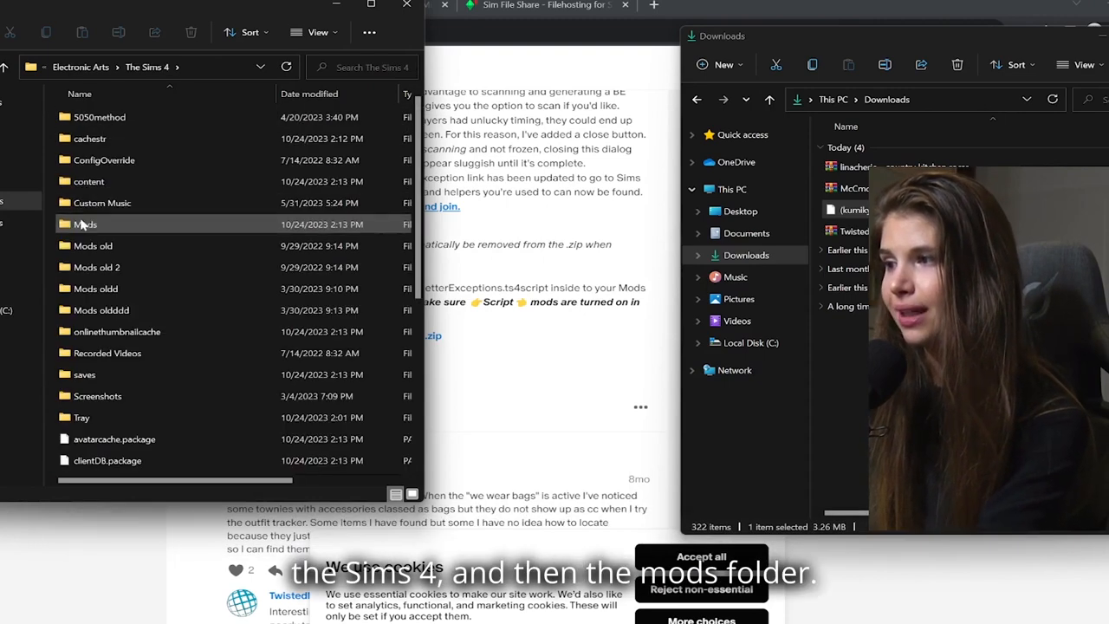
Step: Show the Mods folder inside The Sims 4 next to the Downloads window
double_click(85, 225)
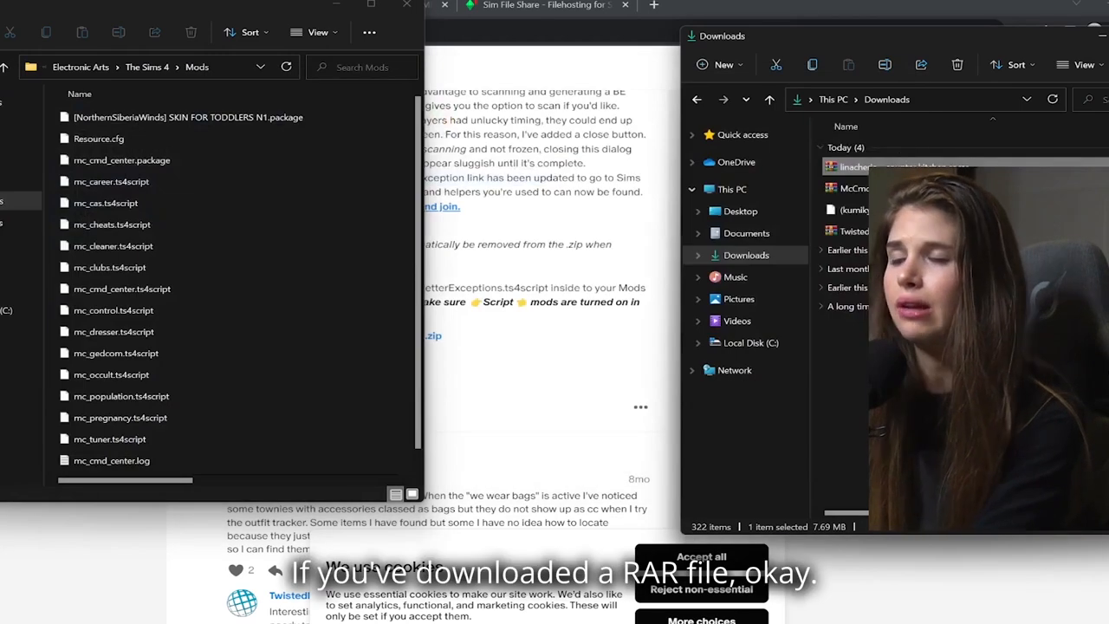
mouse_move(914, 43)
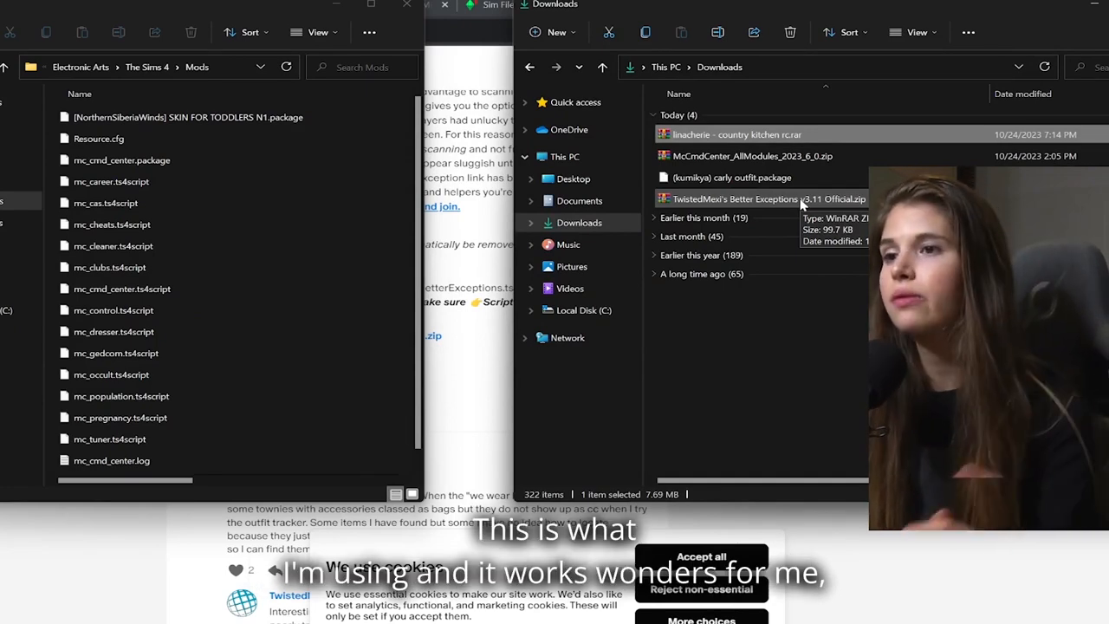
Step: Bring up the linacherie country kitchen rc.rar from Downloads in WinRAR, showing its single packed folder
double_click(738, 134)
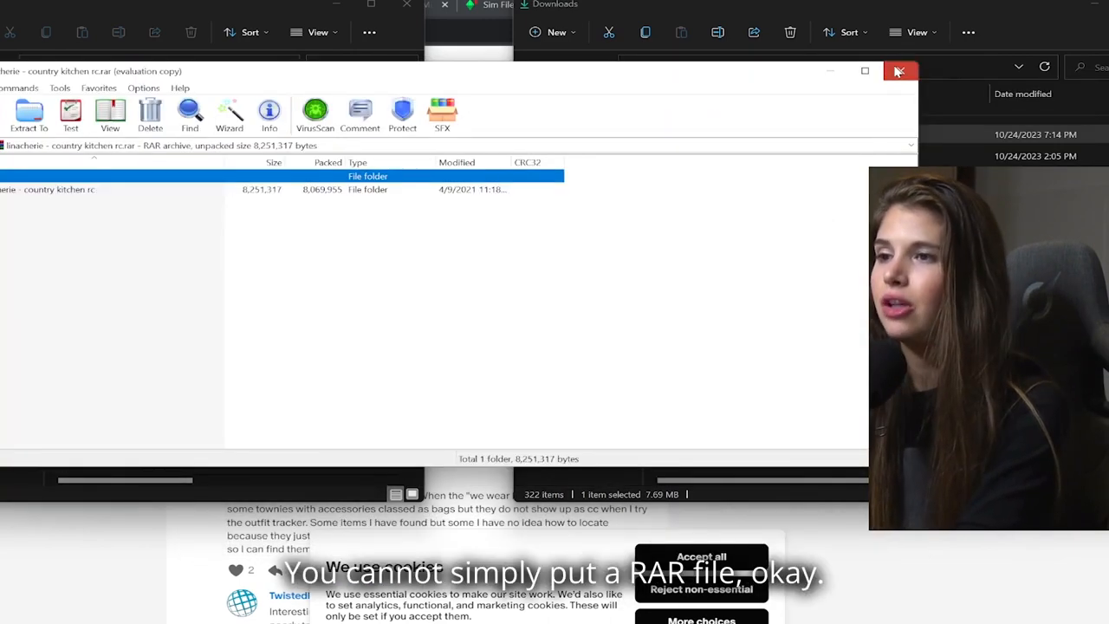
click(898, 71)
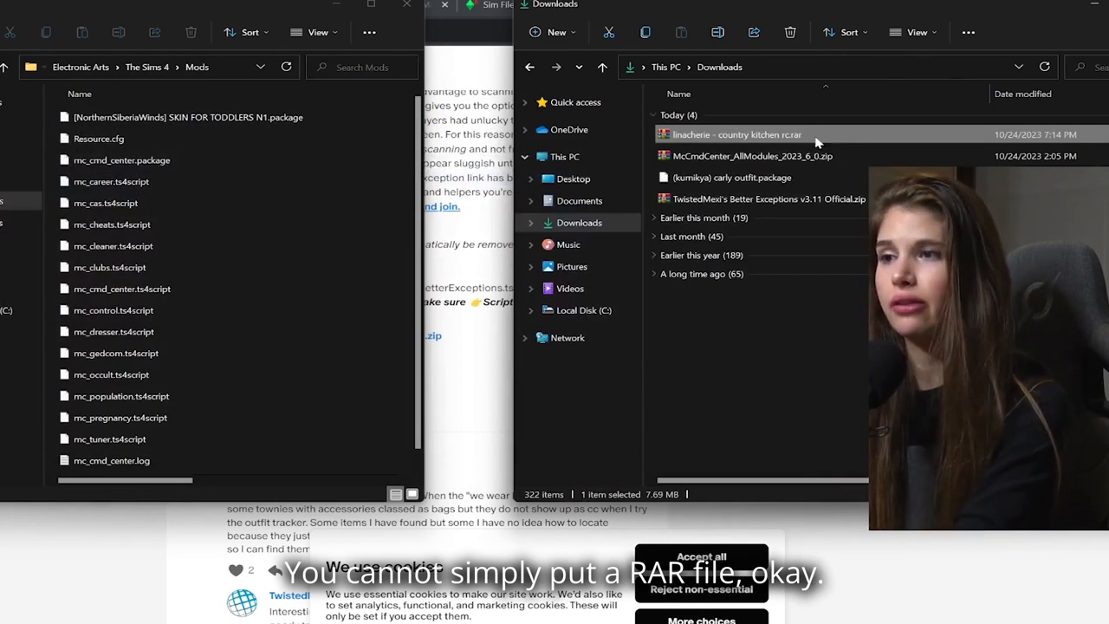
mouse_move(182, 251)
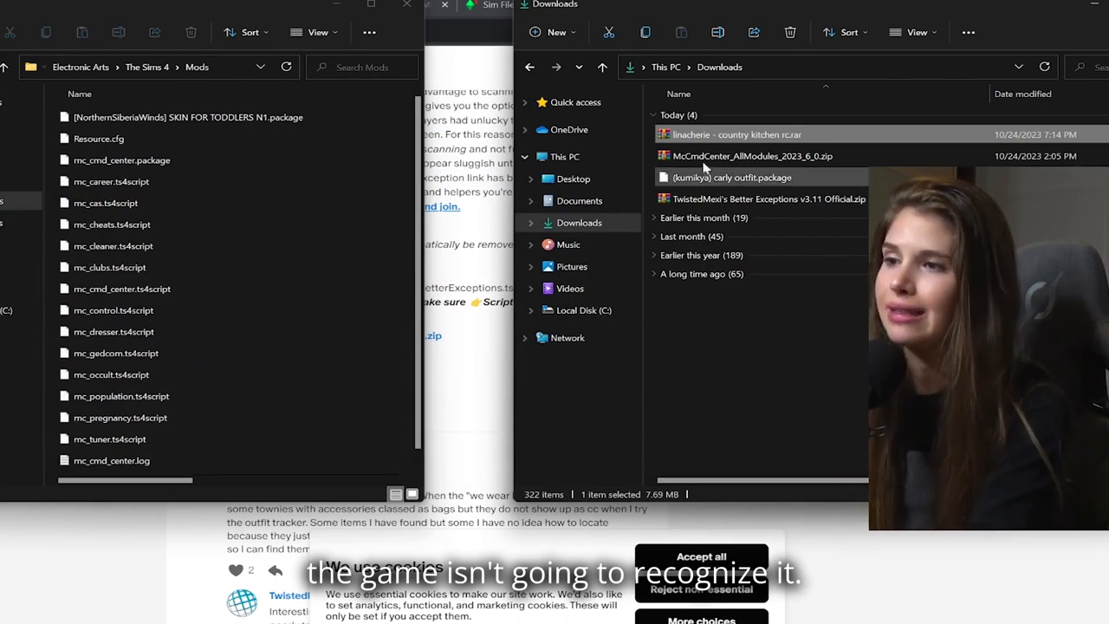
double_click(736, 135)
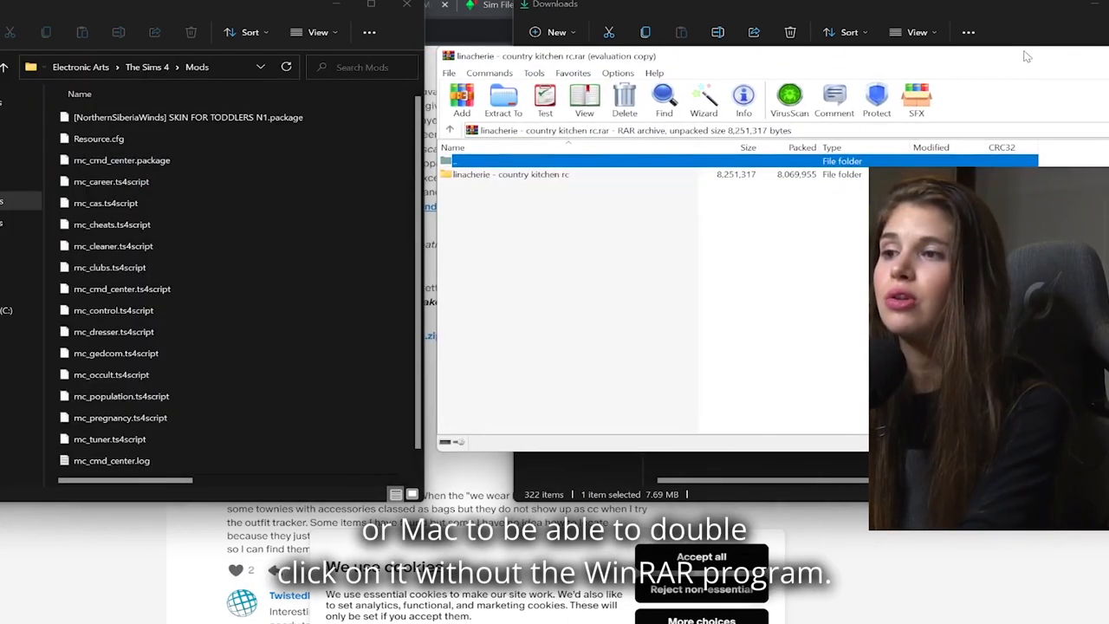
mouse_move(566, 179)
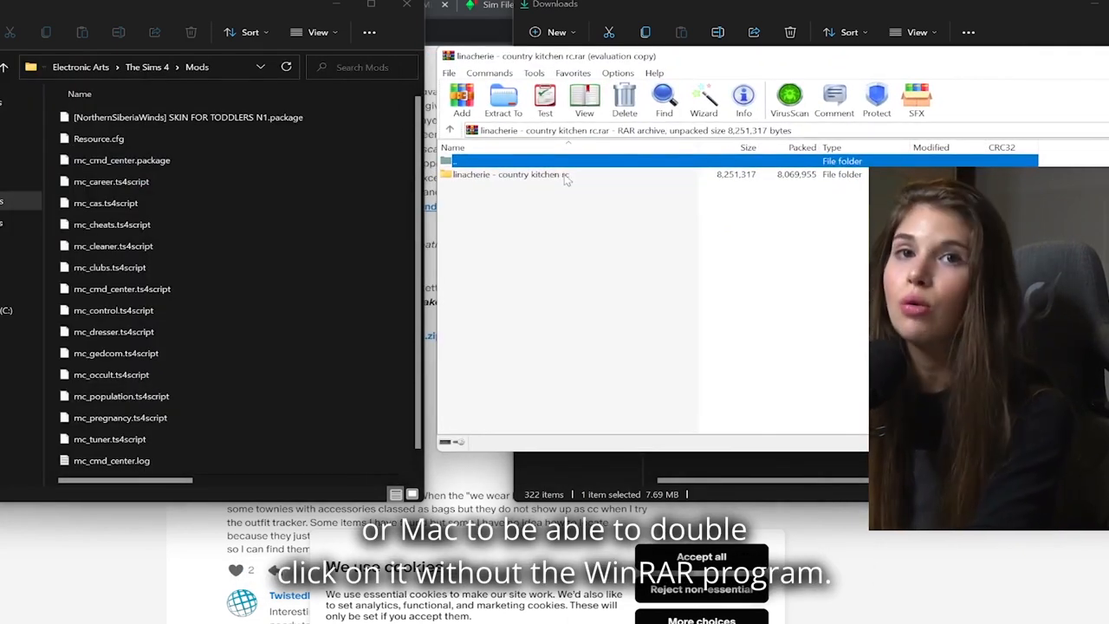
Step: Move the Country Charm Fridge and Pancakes at Dawn Stove .package files from the archive into Mods
double_click(511, 174)
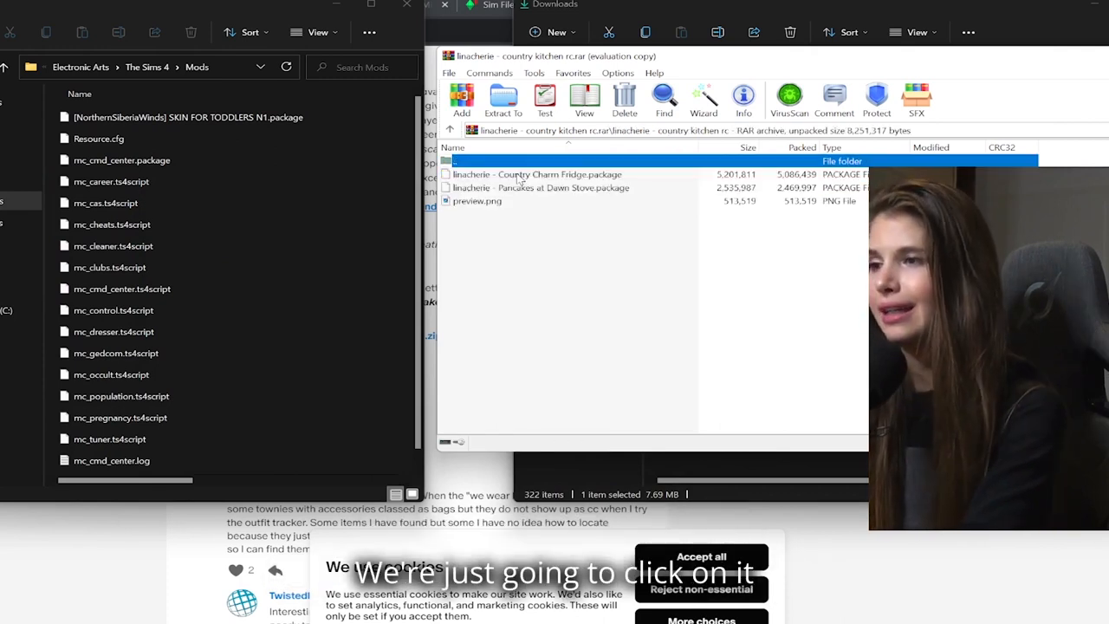
click(537, 187)
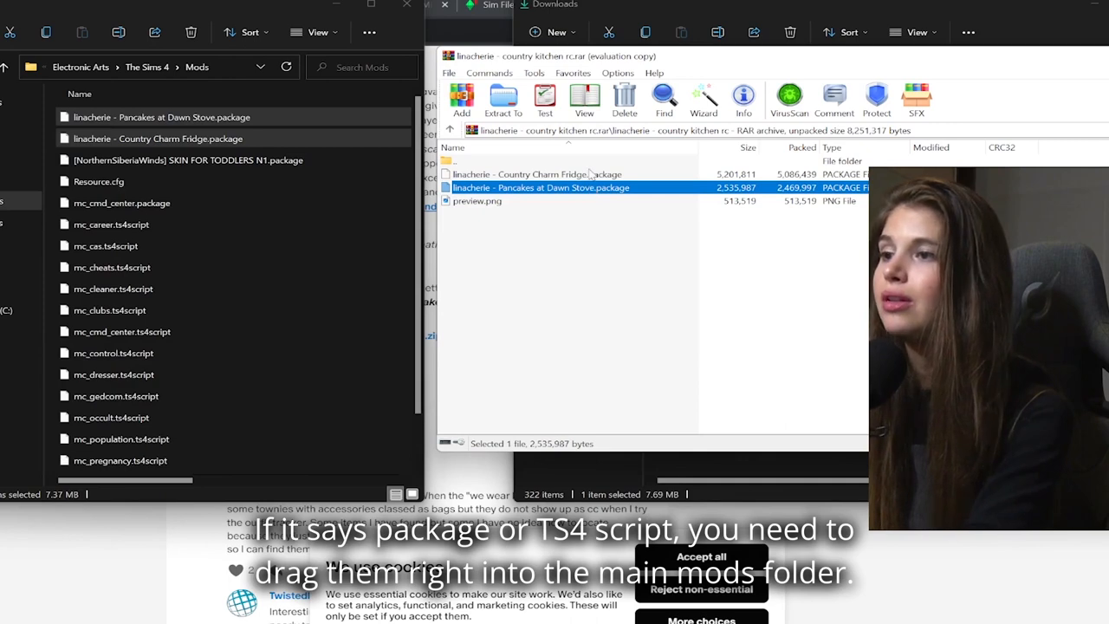
click(538, 174)
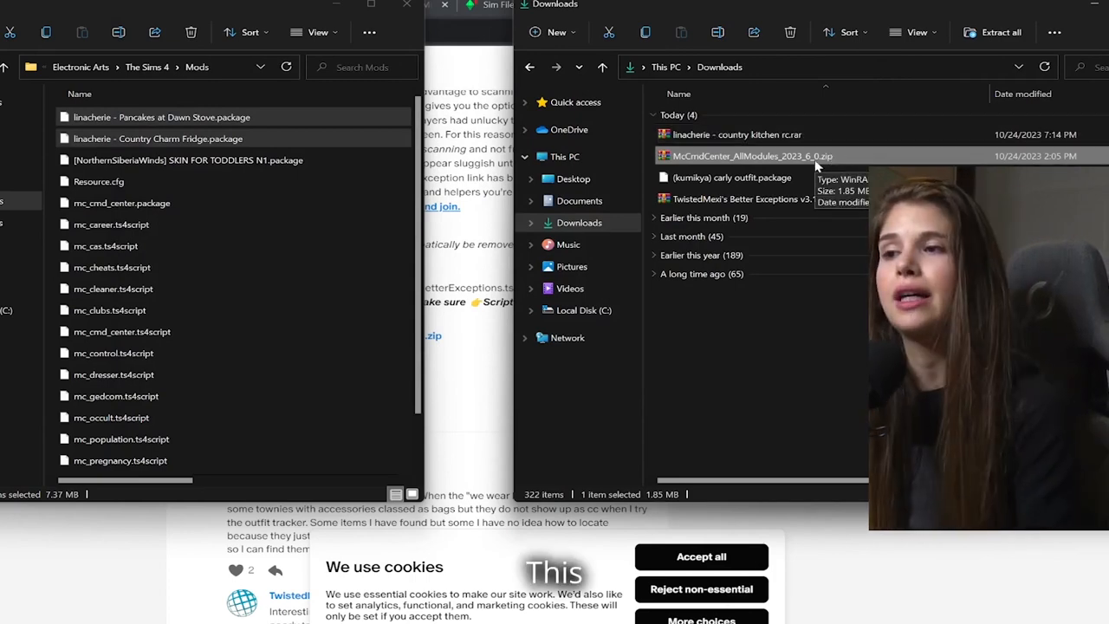
Step: Select all fourteen MC Command Center module files in the McCmdCenter_AllModules zip for moving into Mods
double_click(745, 155)
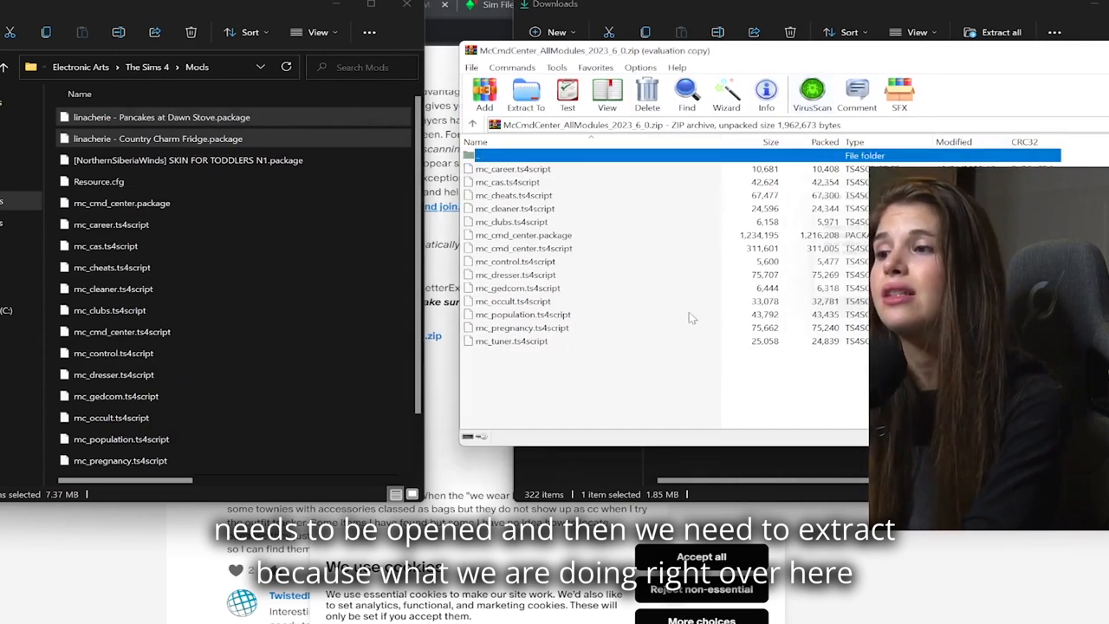
key(ctrl+a)
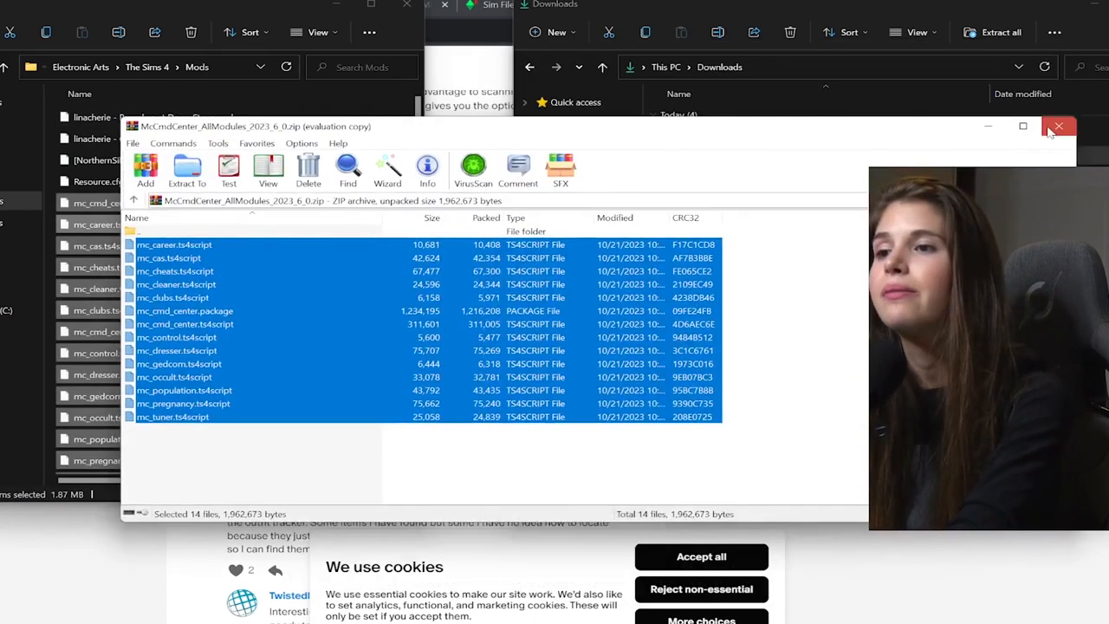
Step: Drop (kumikya) carly outfit.package into Mods, then bring up TwistedMexi's Better Exceptions zip in WinRAR
click(1059, 127)
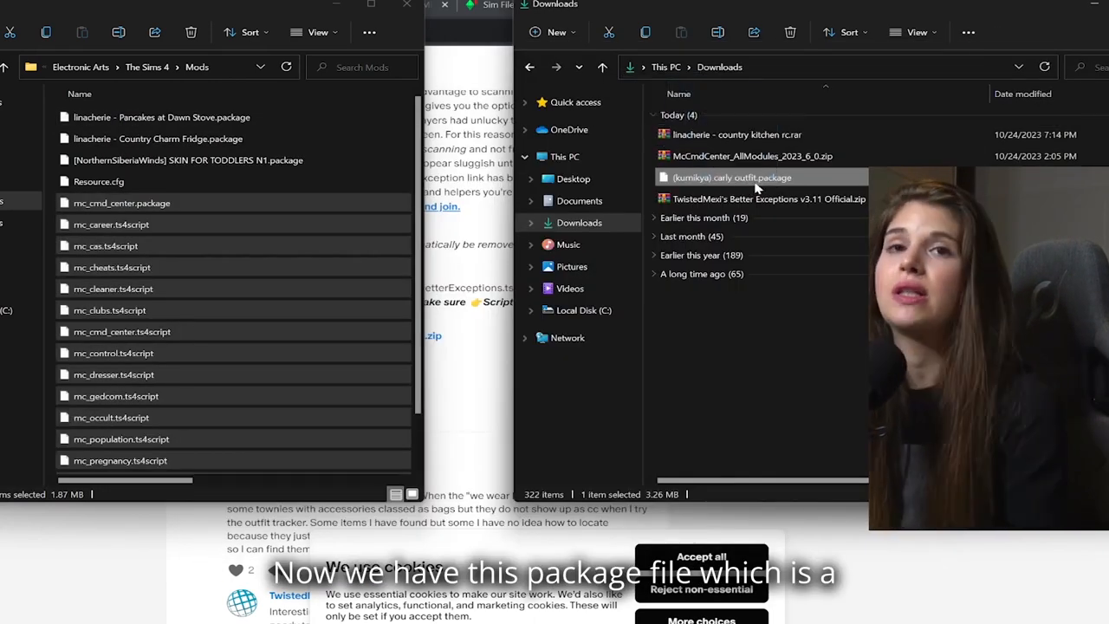
mouse_move(732, 178)
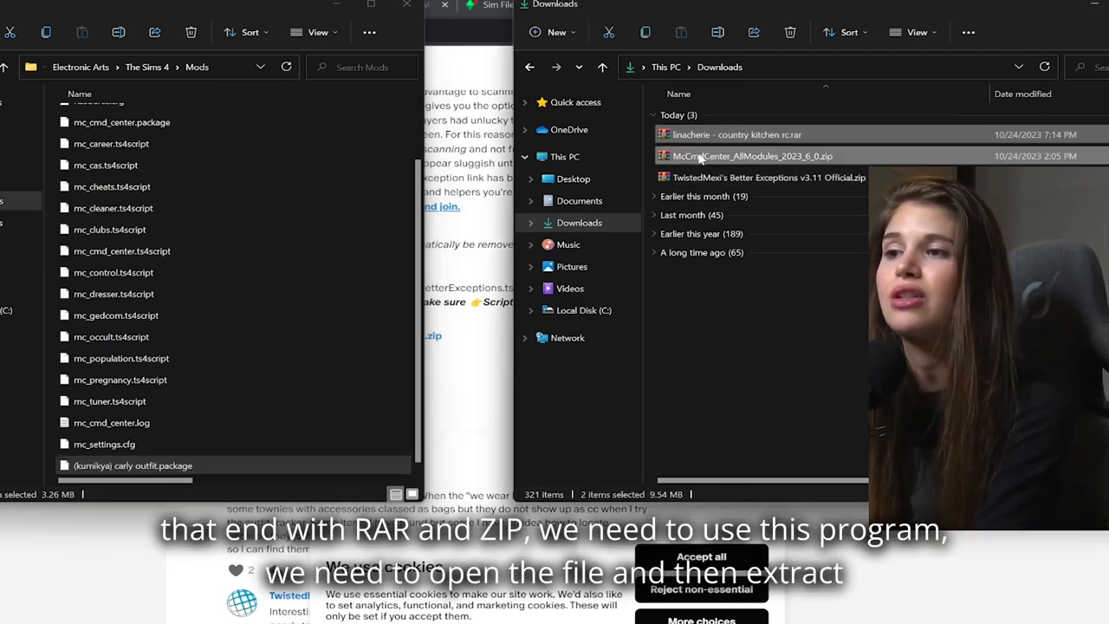
mouse_move(641, 154)
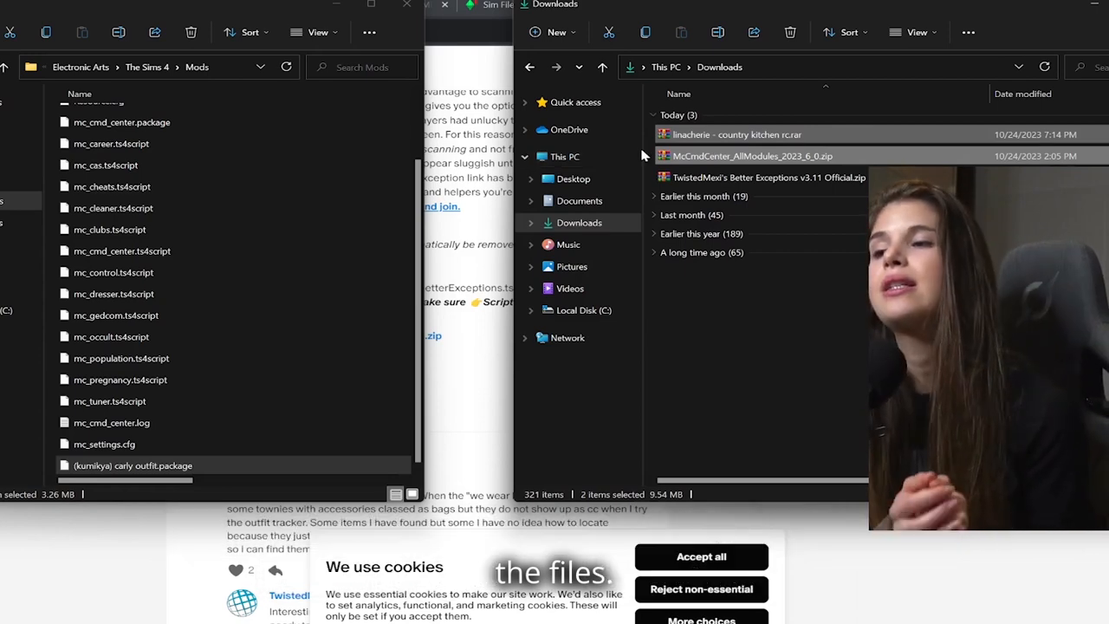
double_click(766, 178)
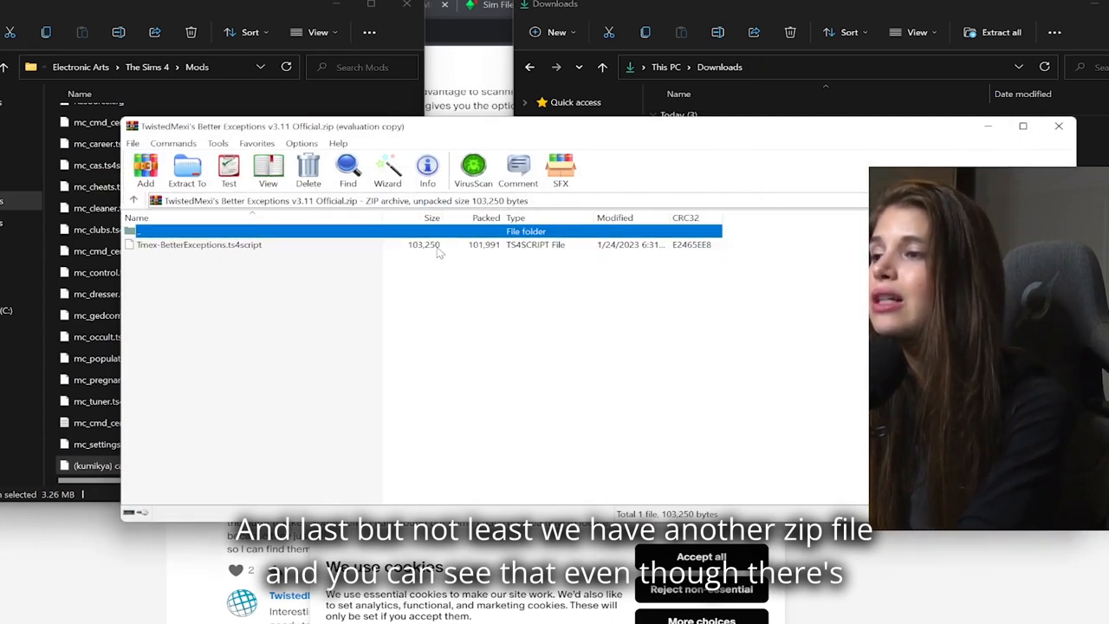
Step: Reopen the Better Exceptions zip past the license nag and pick Tmex-BetterExceptions.ts4script for the Mods folder
click(200, 244)
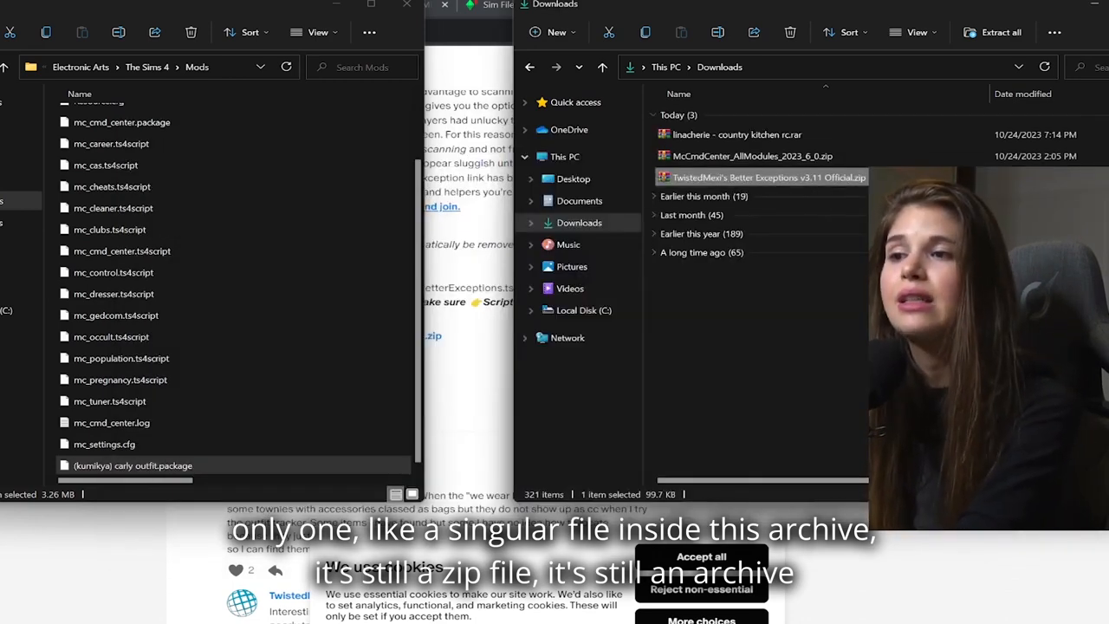
double_click(763, 176)
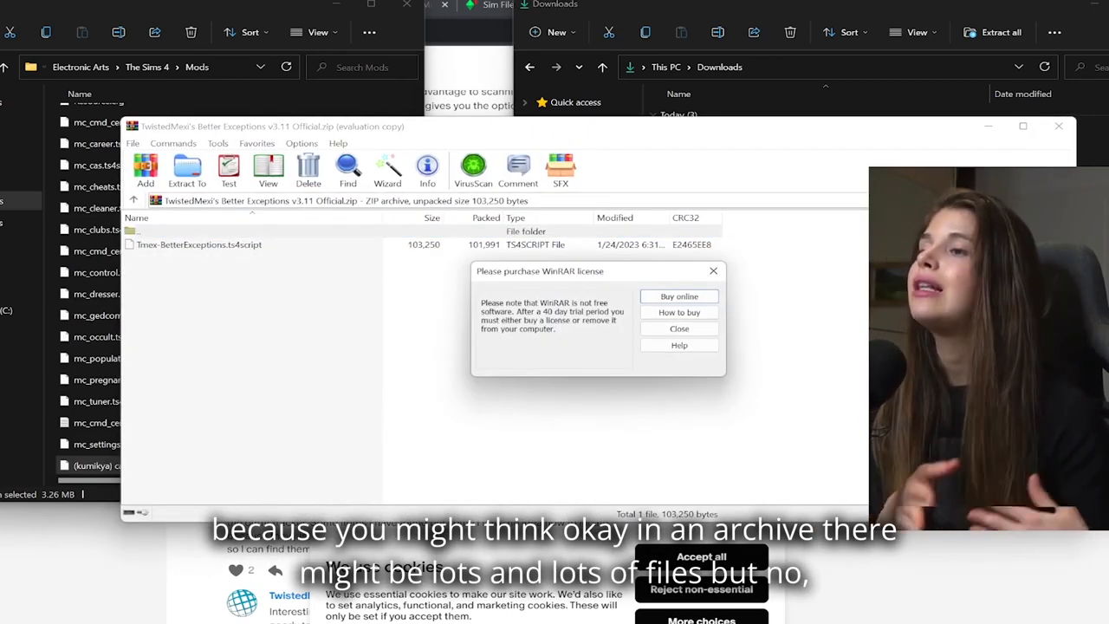
click(679, 328)
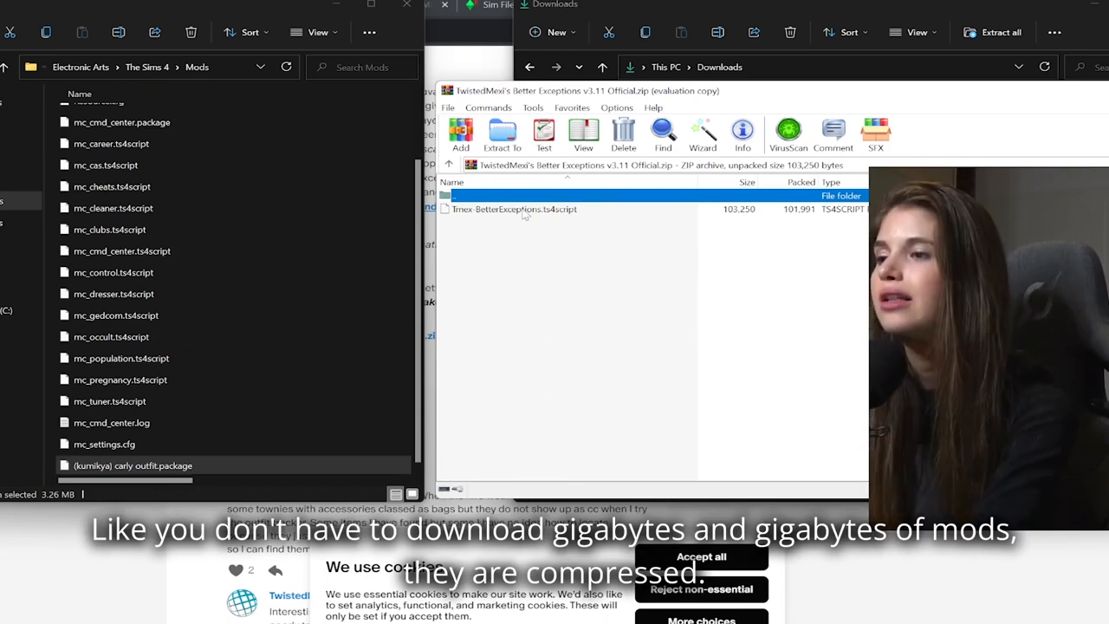
click(513, 209)
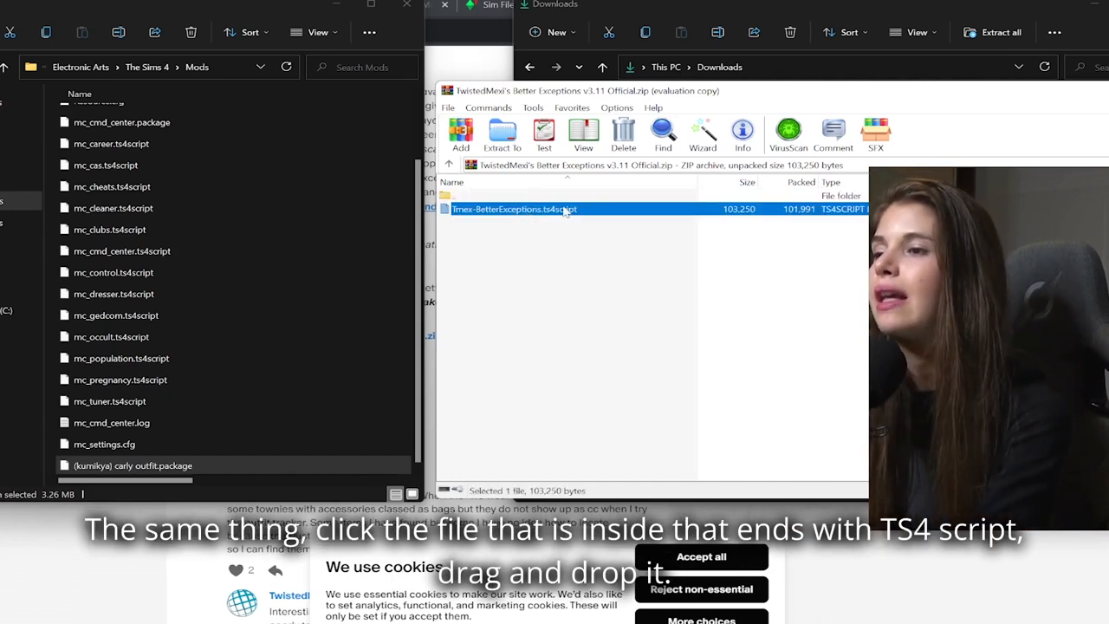
mouse_move(547, 226)
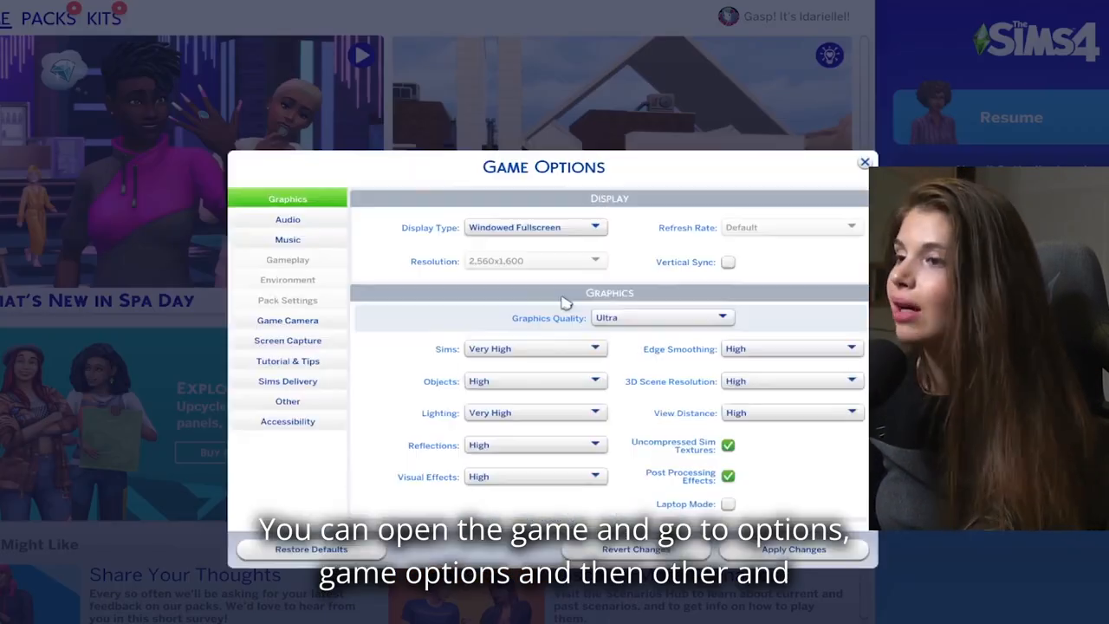
Step: In Game Options' Other settings, tick Enable Custom Content and Mods
click(287, 402)
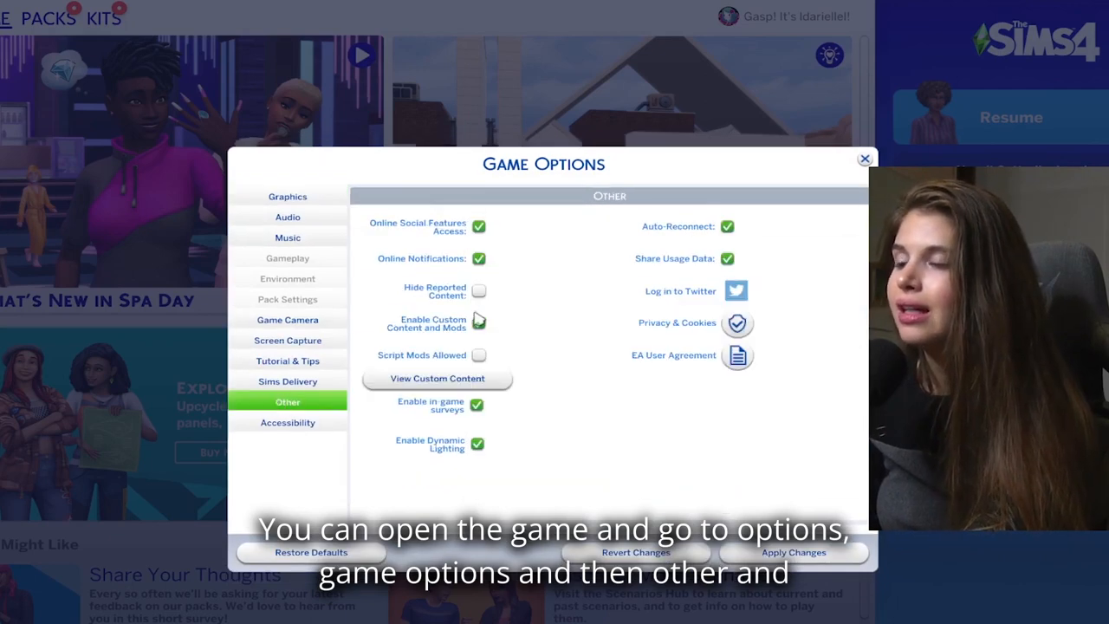
click(479, 356)
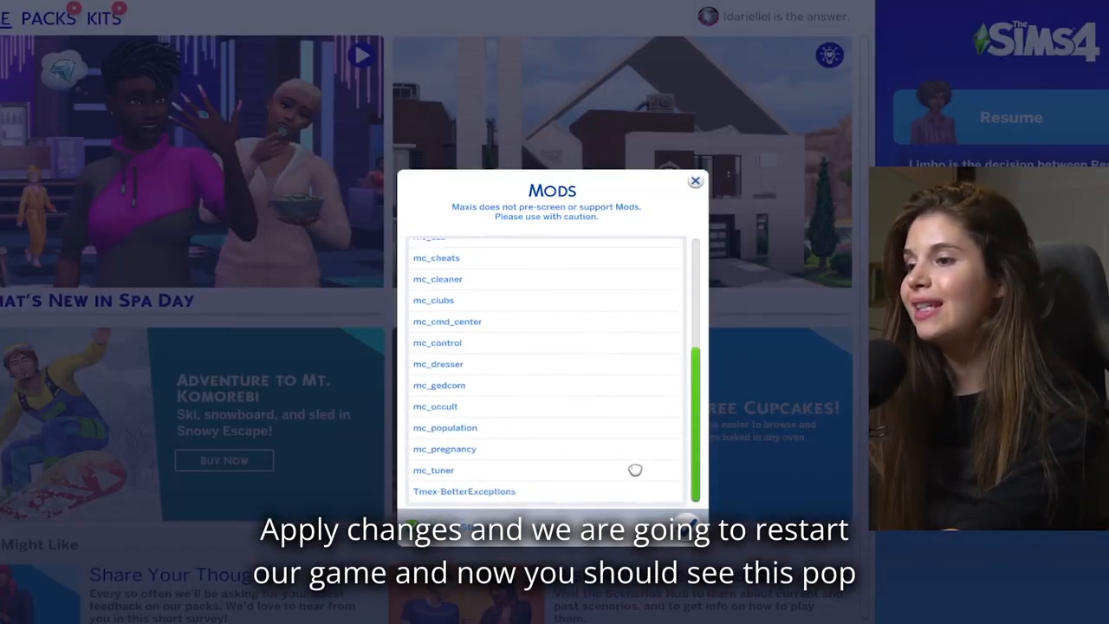
Step: Scroll through the Mods pop-up showing the carly outfit and recolors, then close it
scroll(up, 3)
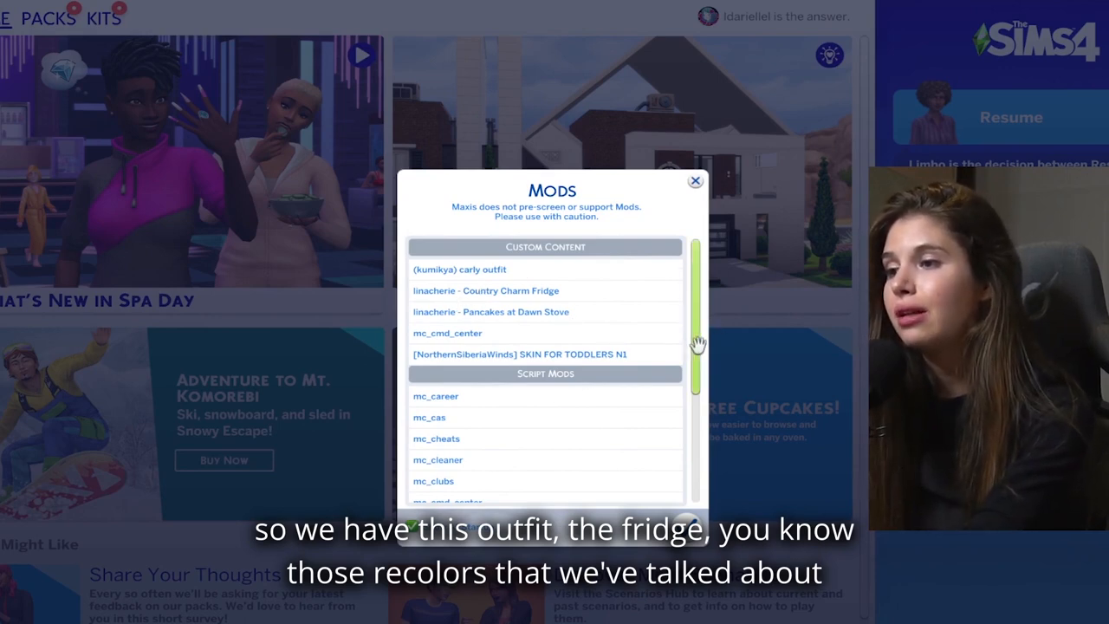
scroll(down, 3)
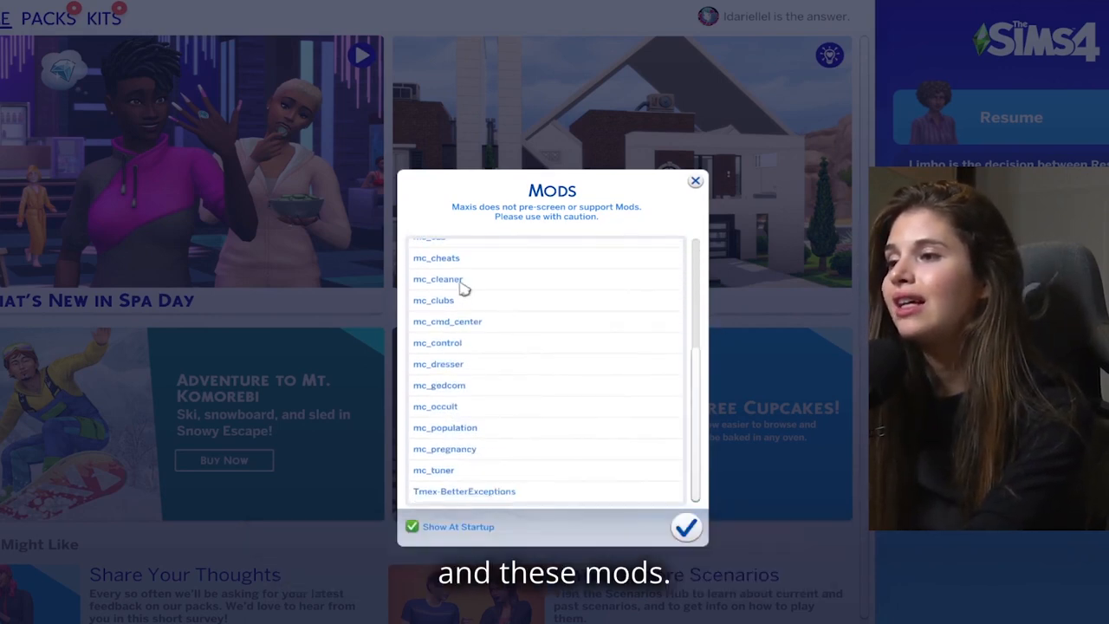
click(695, 181)
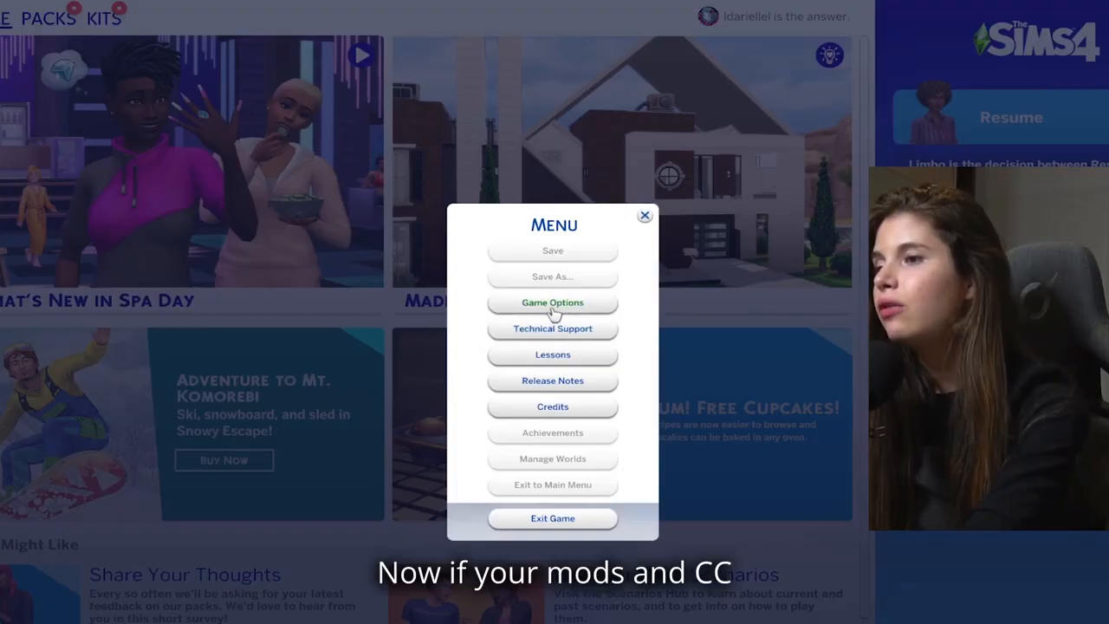
Step: Reopen Game Options to verify custom content and script mods remain enabled
click(552, 303)
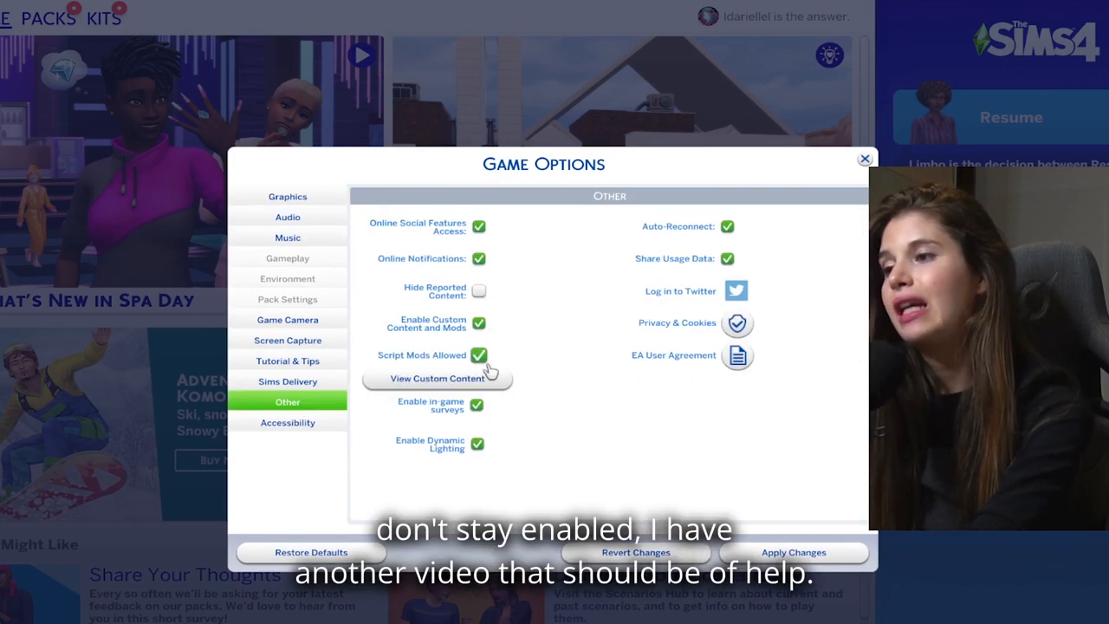
mouse_move(478, 355)
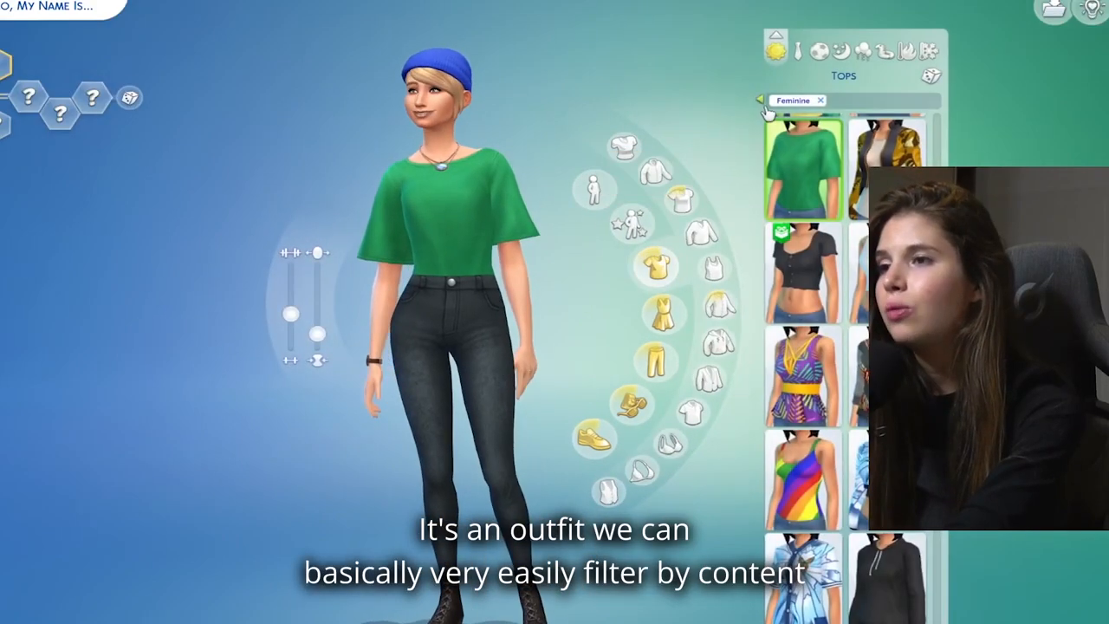
Step: Filter Create a Sim to Custom Content only and dress the Sim in the argyle sweater outfit
click(763, 101)
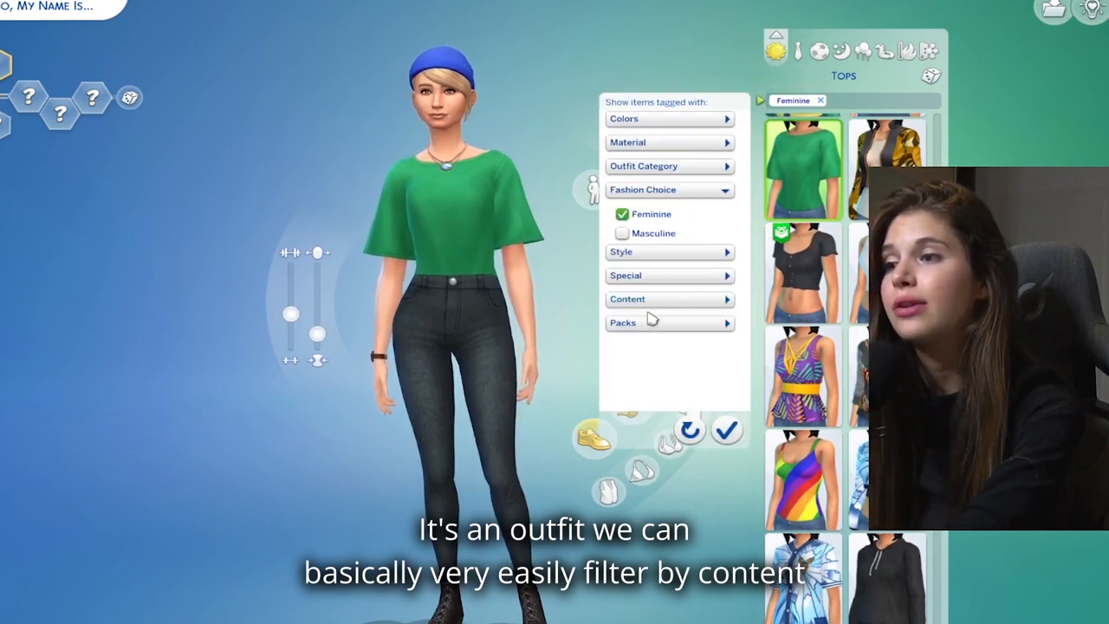
click(668, 299)
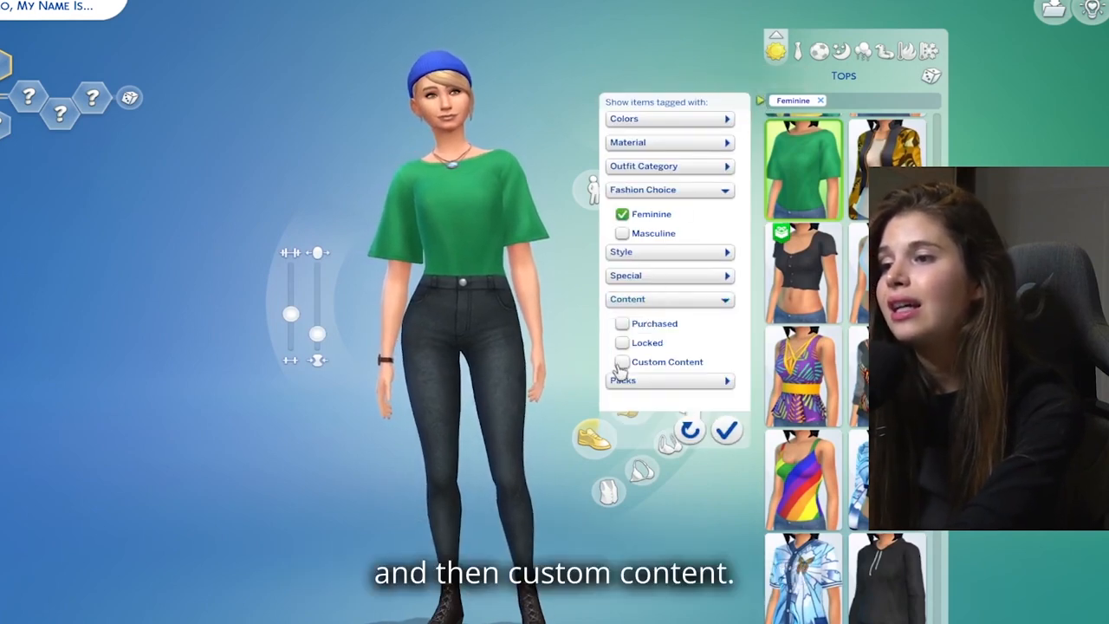
click(621, 361)
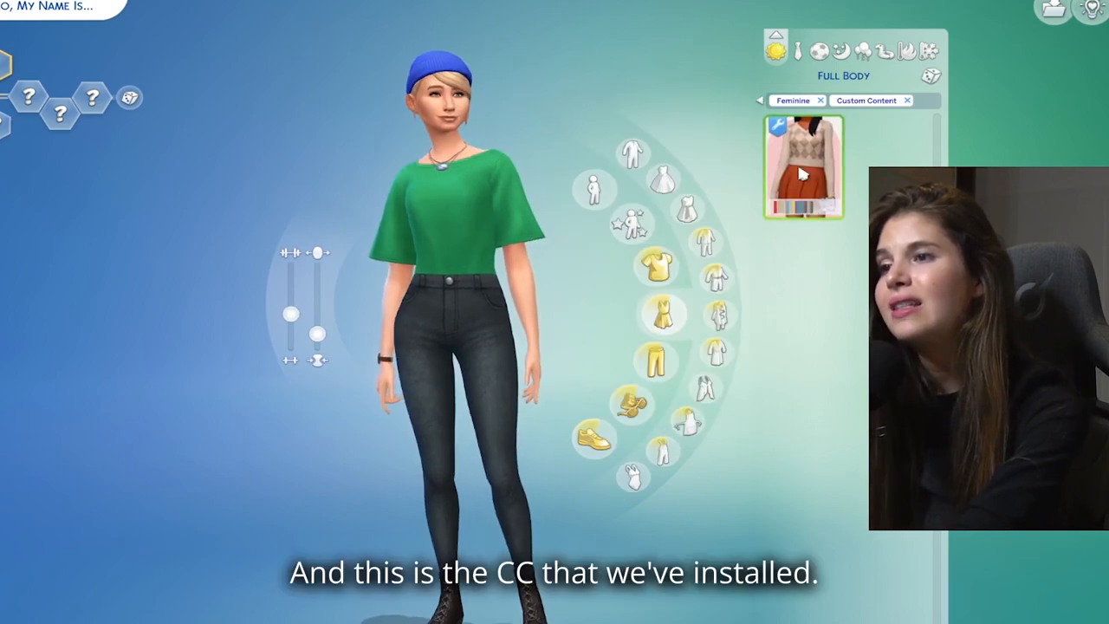
click(800, 165)
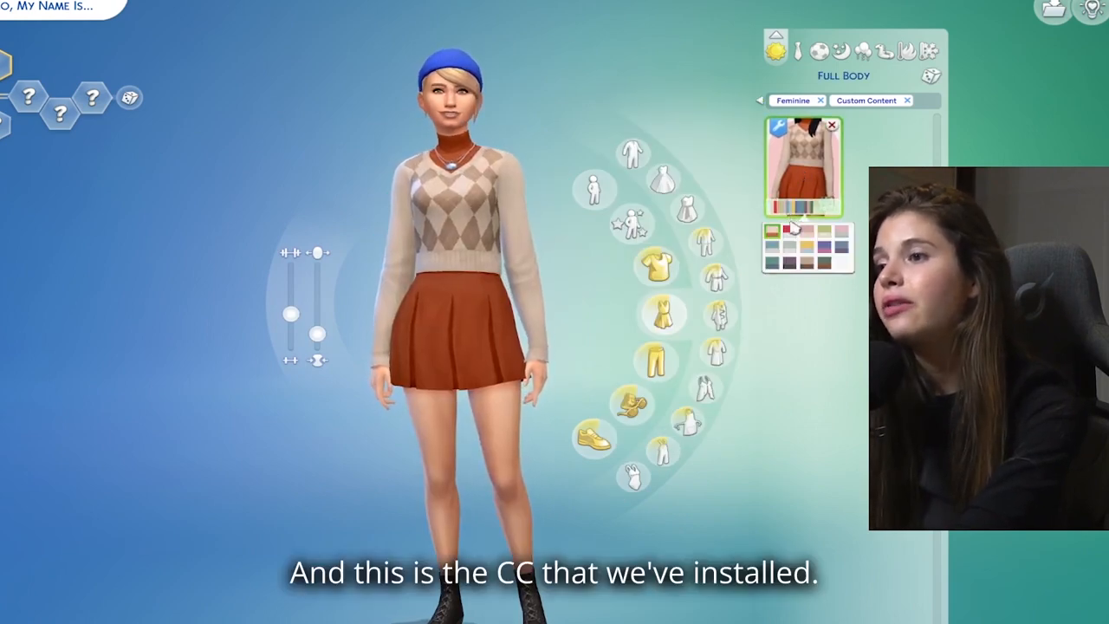
Step: Cycle the outfit through its red, green, pink, brown and further colour swatches
click(786, 231)
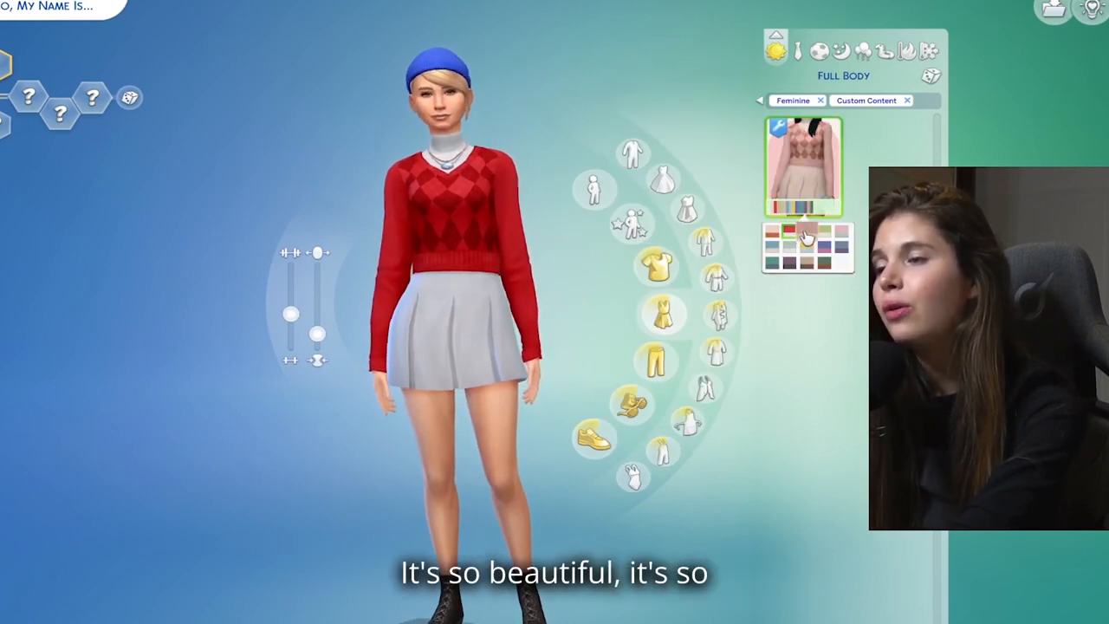
click(825, 232)
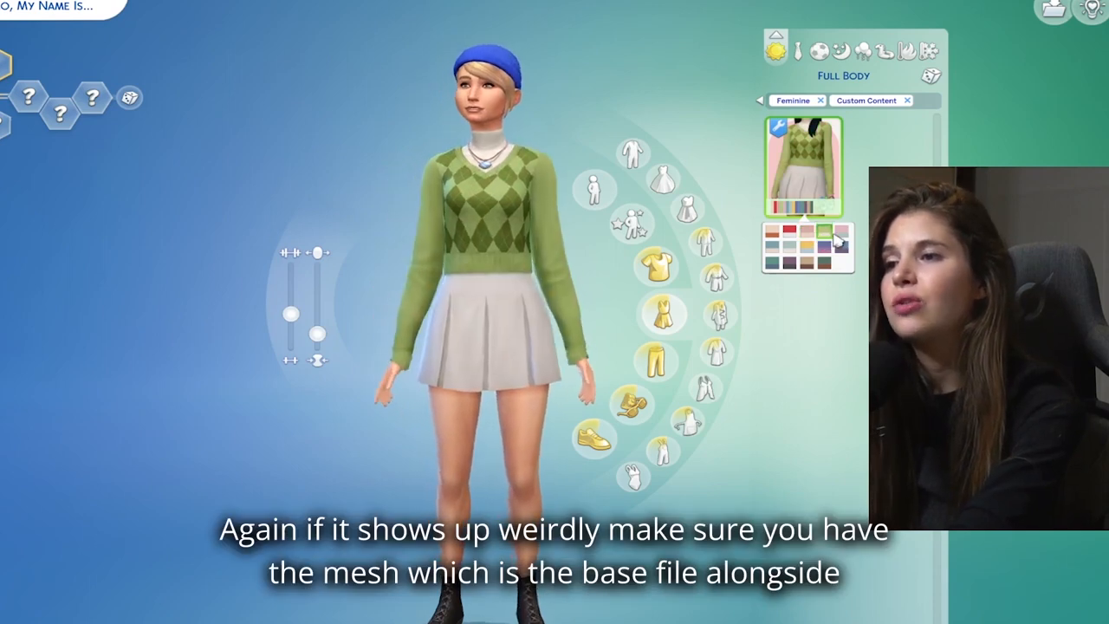
click(837, 240)
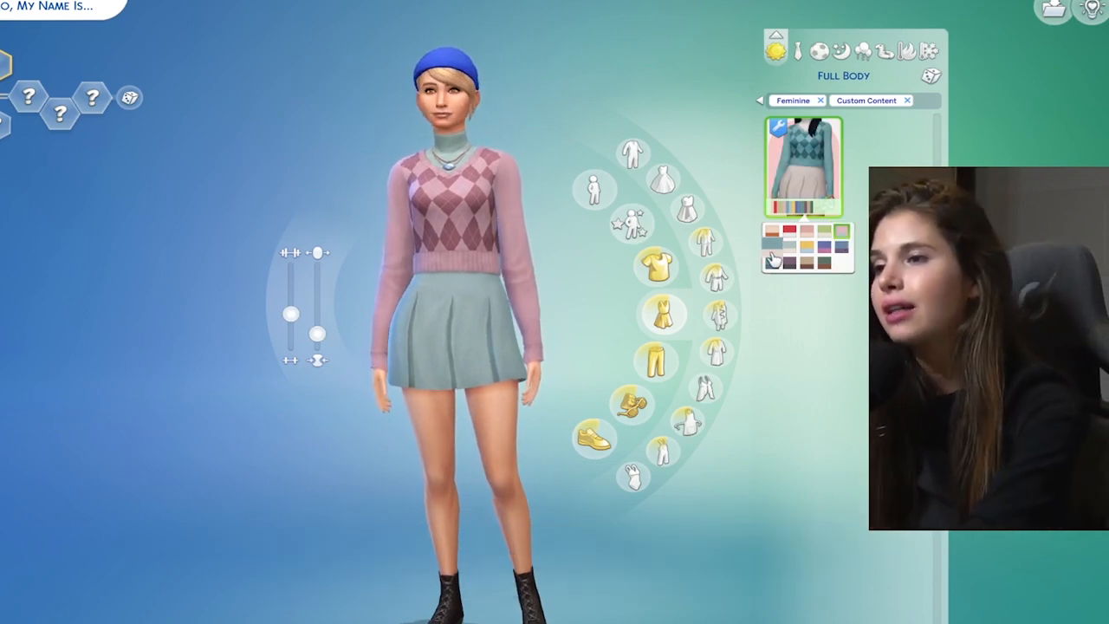
click(825, 259)
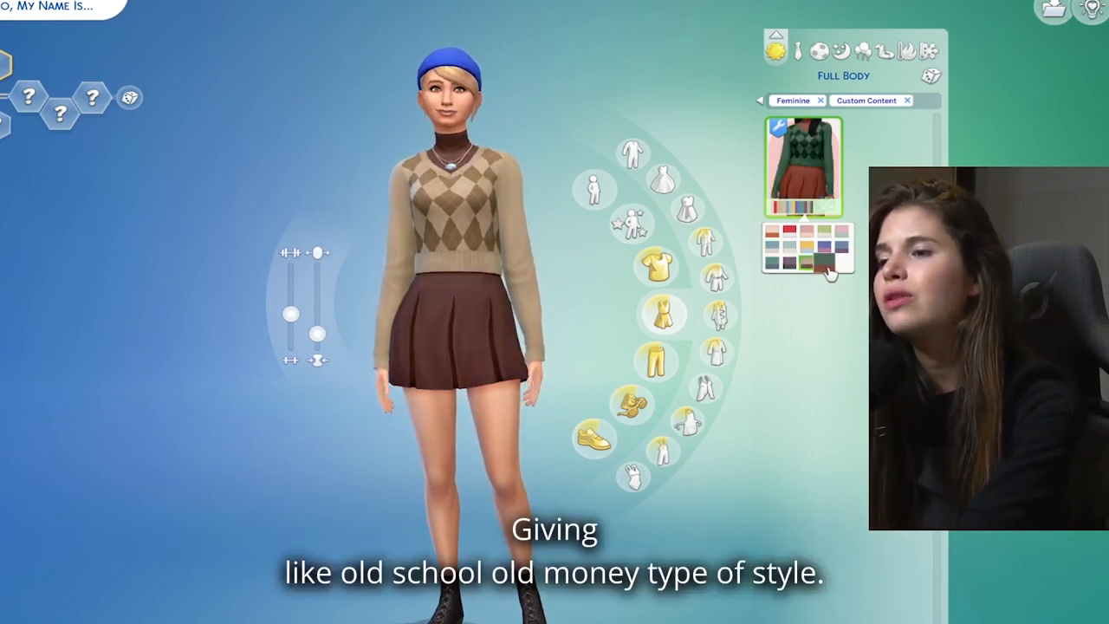
click(823, 262)
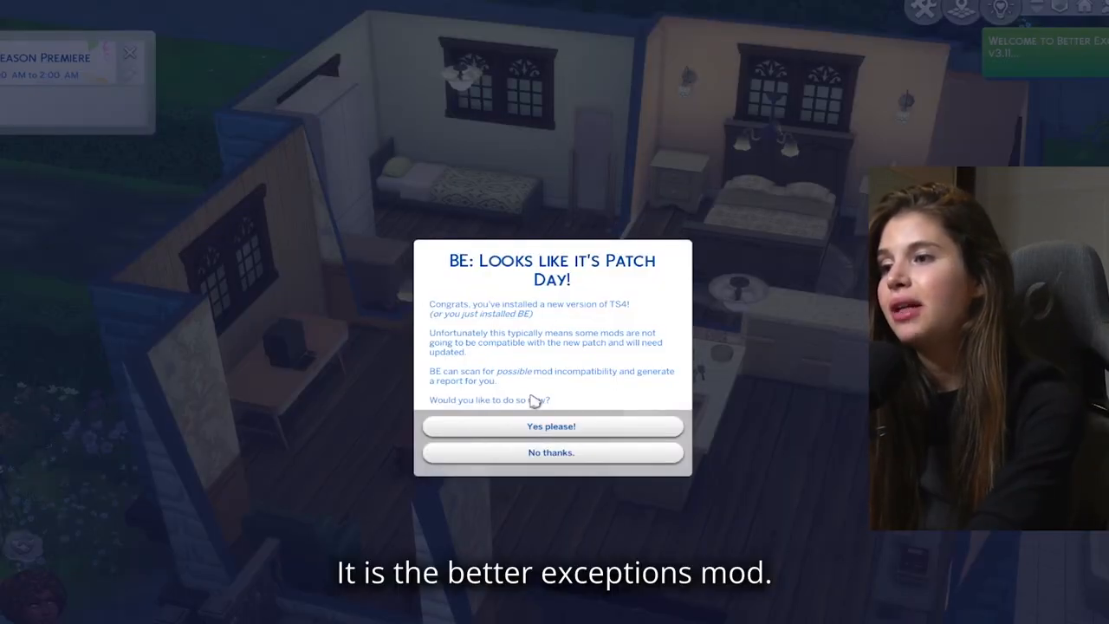
Step: Confirm Yes please! on the BE Patch Day prompt and dismiss the Good News no-incompatible-mods report
click(551, 425)
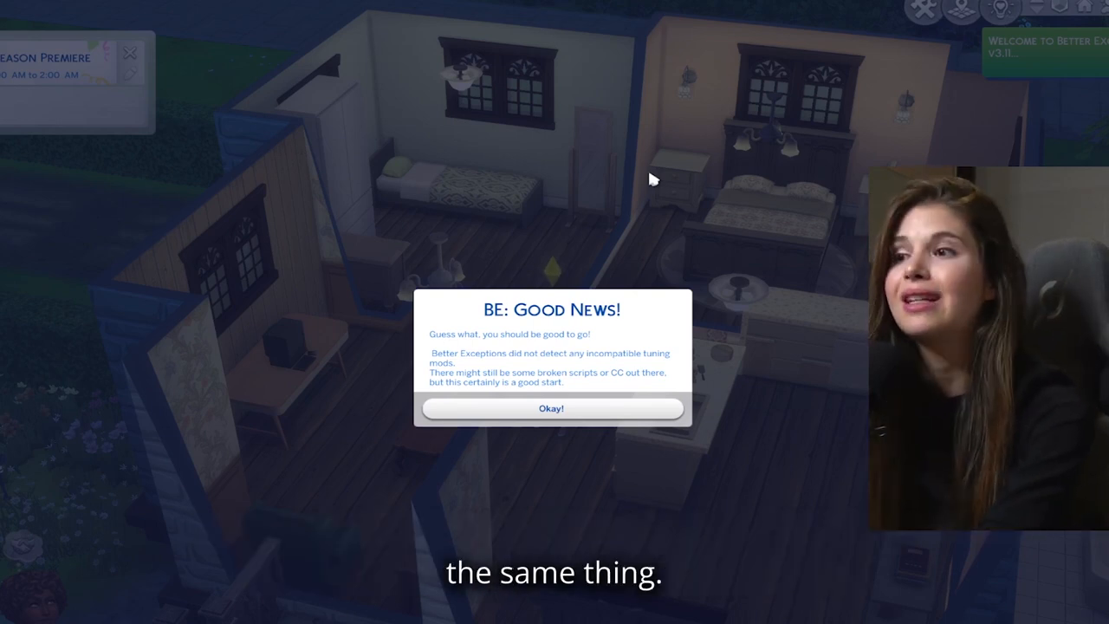
mouse_move(532, 366)
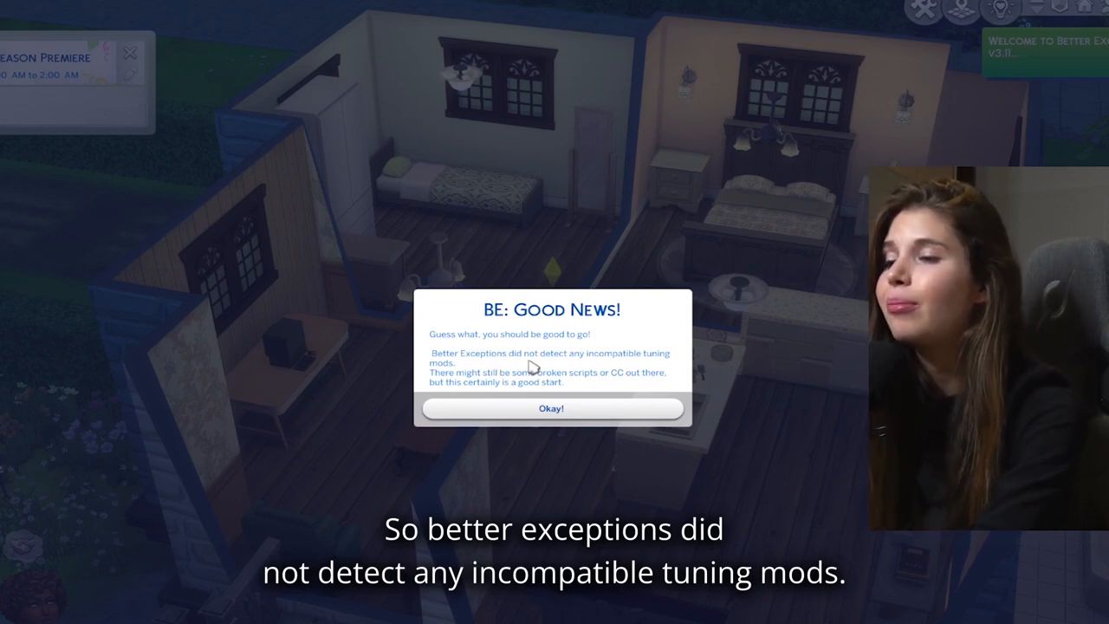
mouse_move(463, 383)
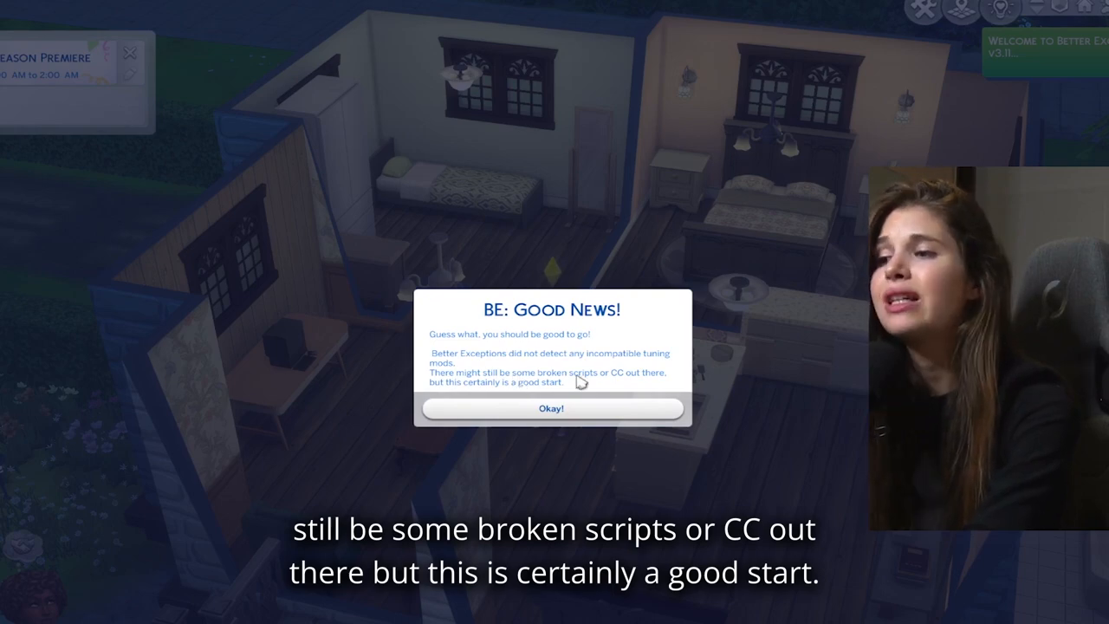
click(551, 409)
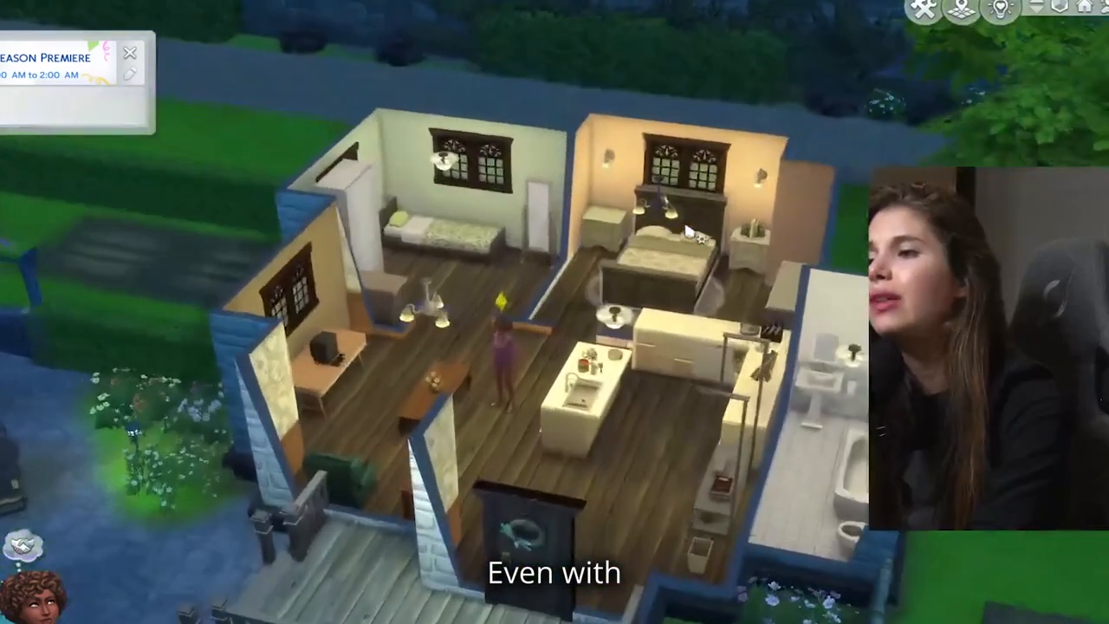
click(667, 243)
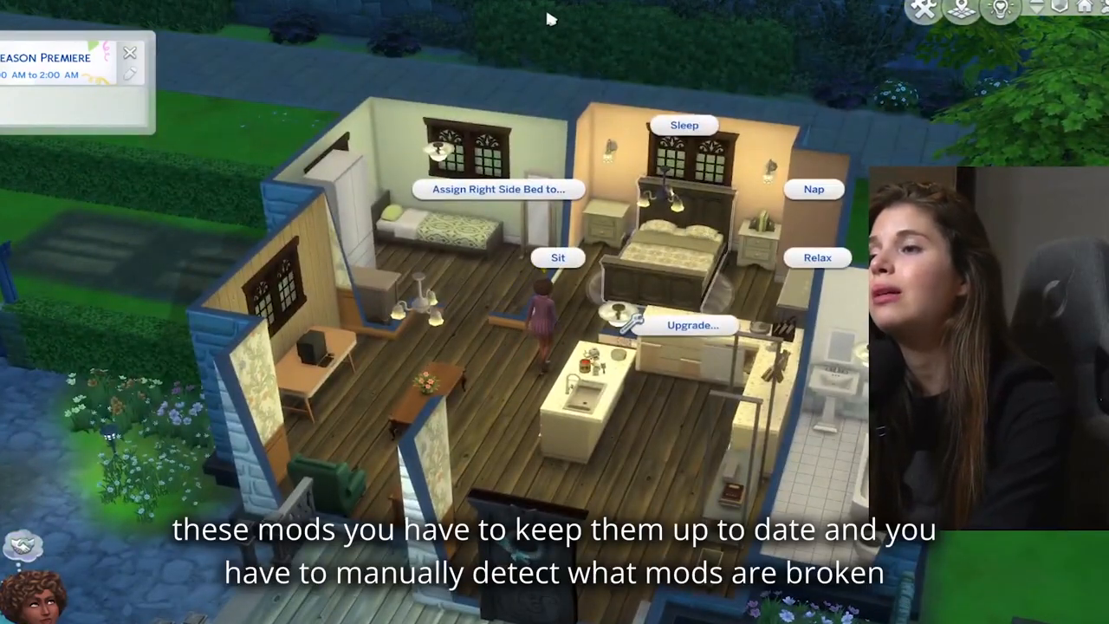